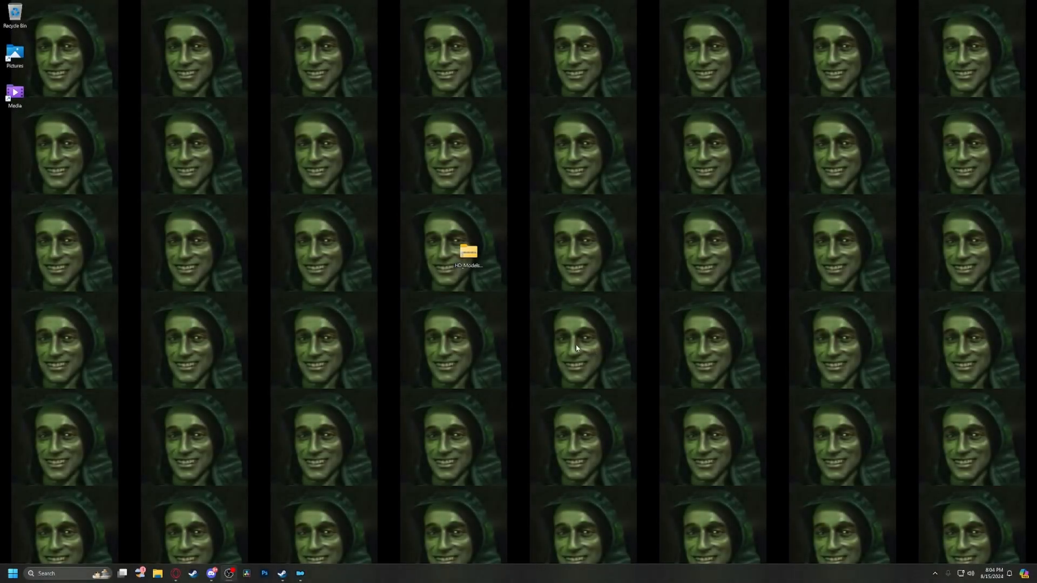
pyautogui.moveTo(351, 402)
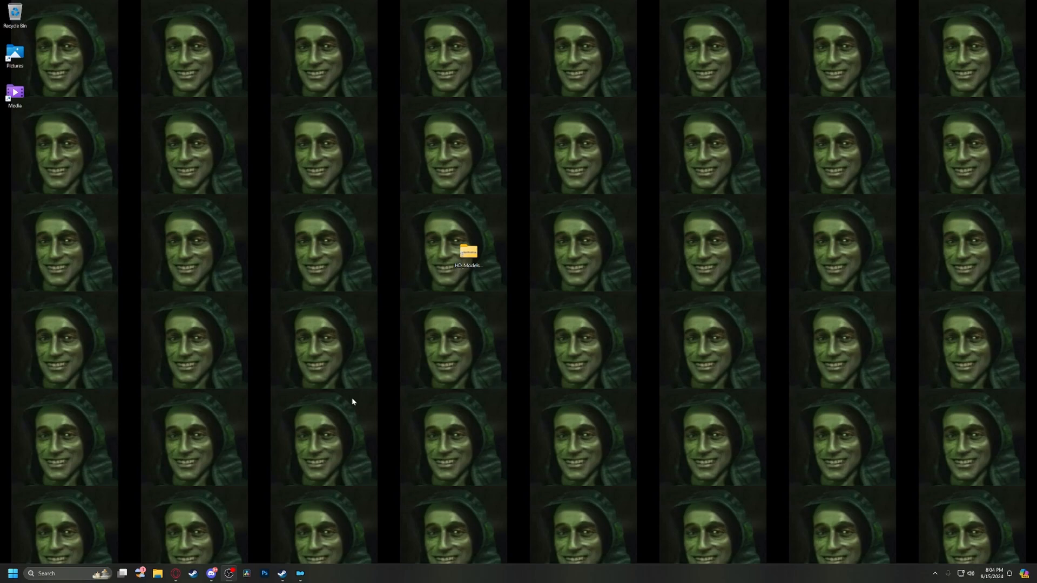
pyautogui.moveTo(372, 436)
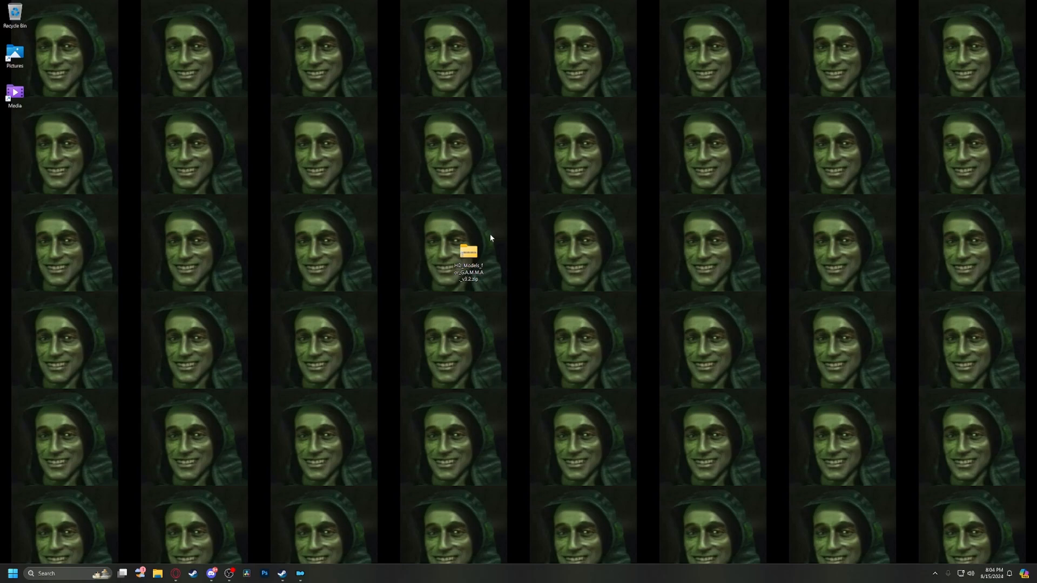
pyautogui.moveTo(472, 387)
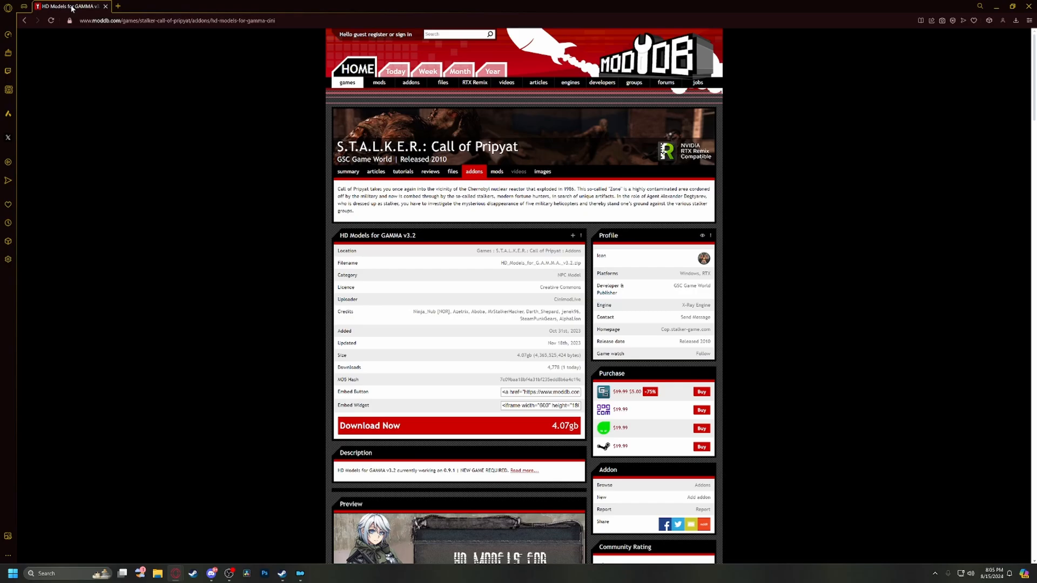
# Scroll the HD Models for GAMMA v3.2 ModDB page down to its installation description.
pyautogui.scroll(-3)
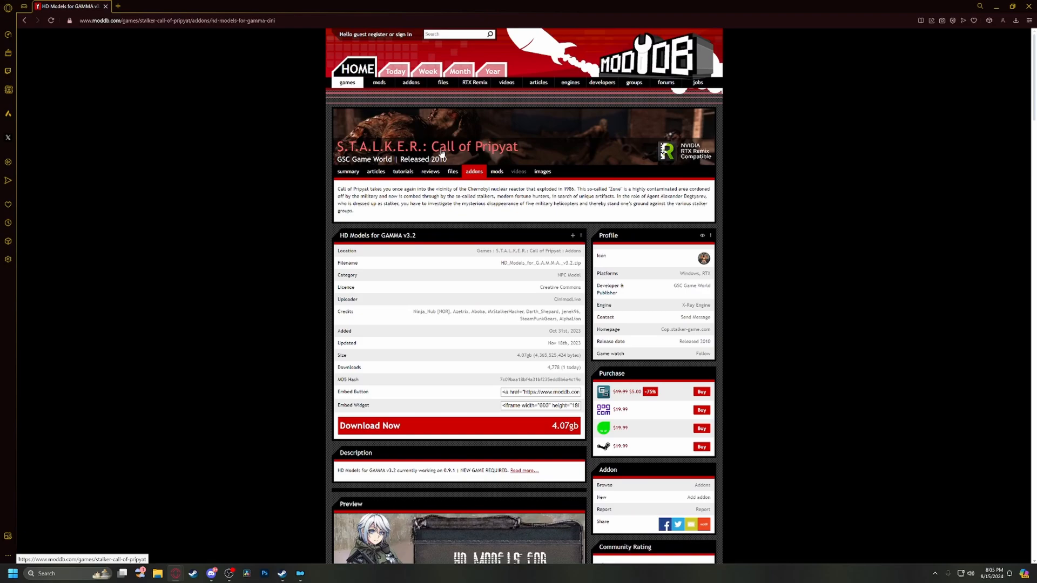
pyautogui.scroll(-3)
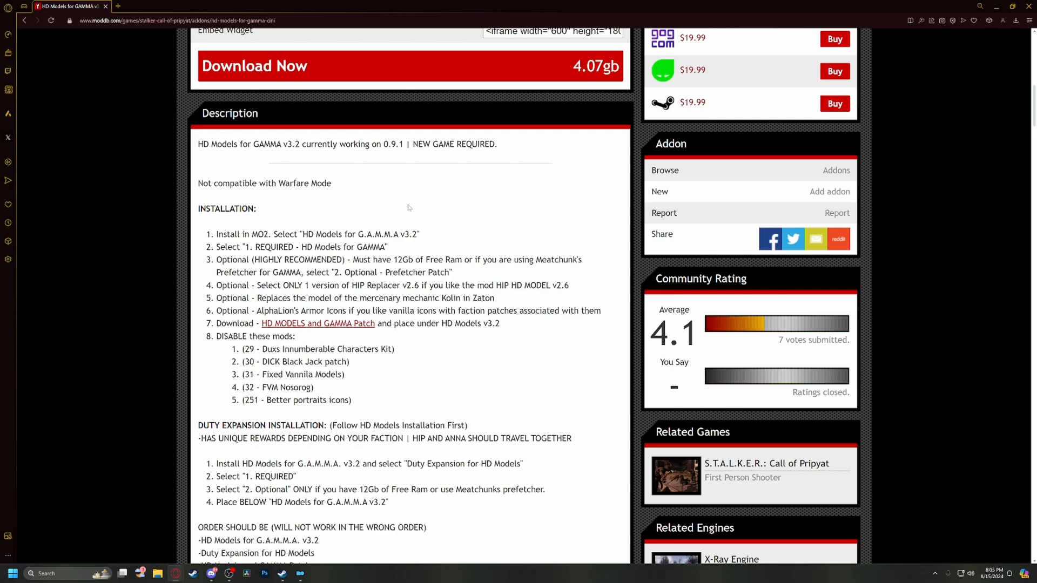
pyautogui.moveTo(386, 234)
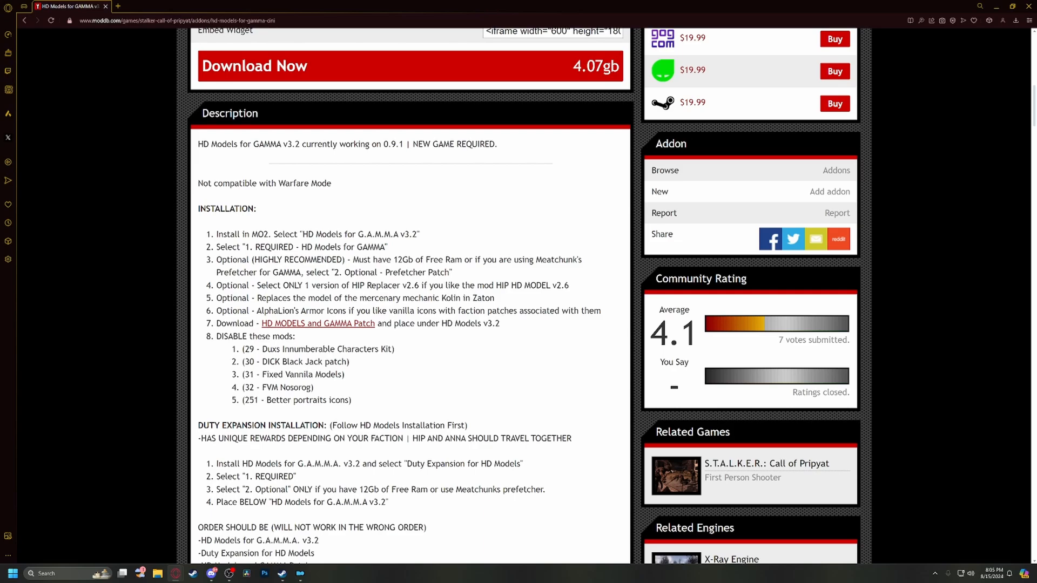
pyautogui.moveTo(443, 282)
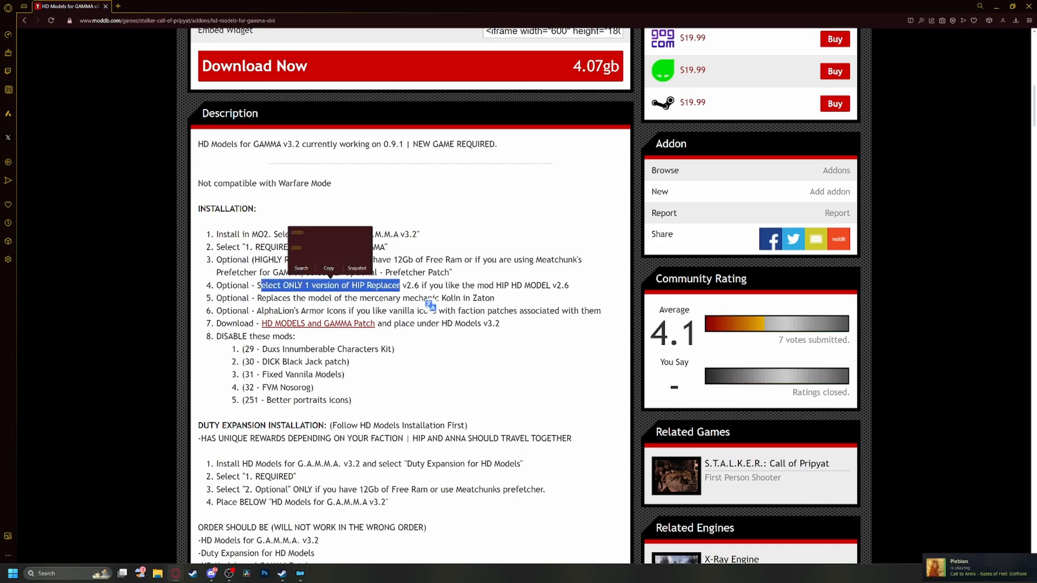
pyautogui.click(430, 305)
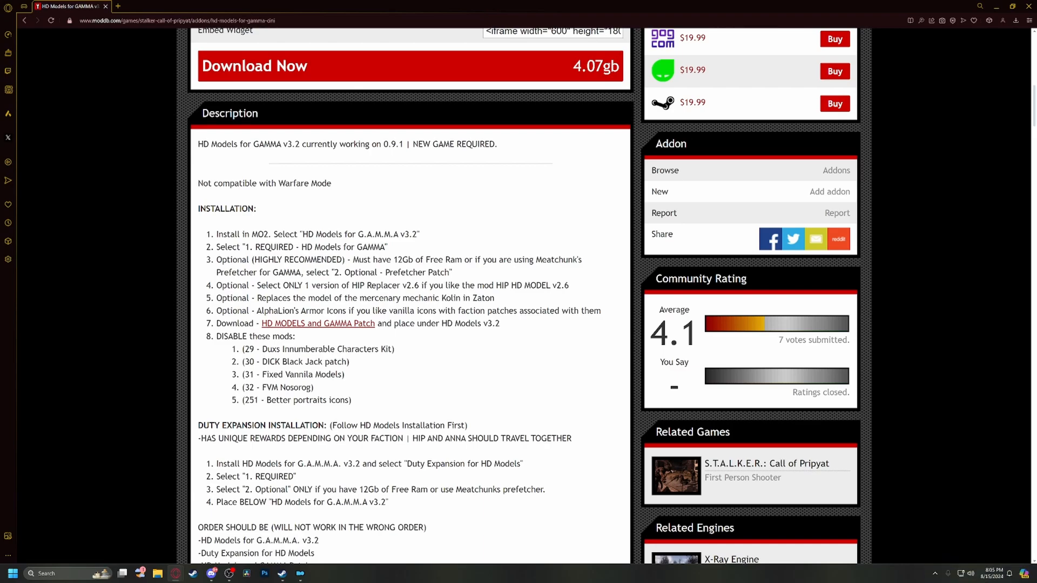
pyautogui.moveTo(353, 285); pyautogui.dragTo(453, 286)
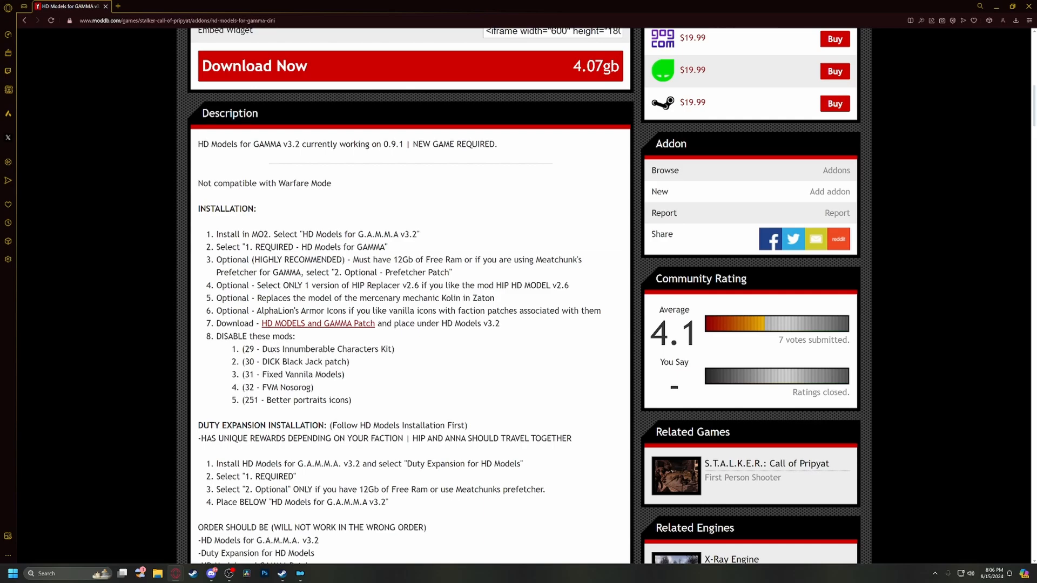
pyautogui.moveTo(453, 390)
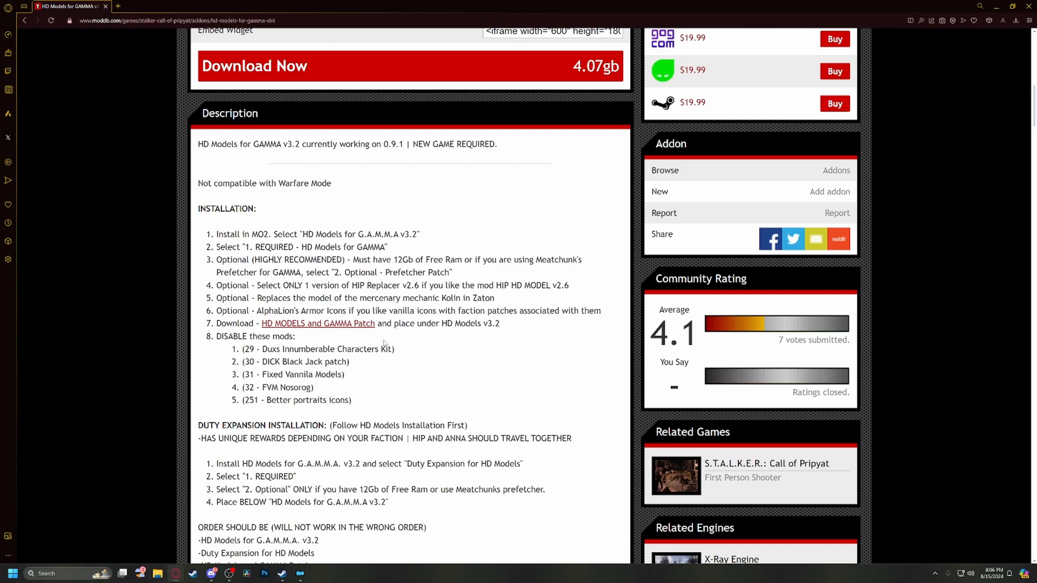
pyautogui.moveTo(385, 342)
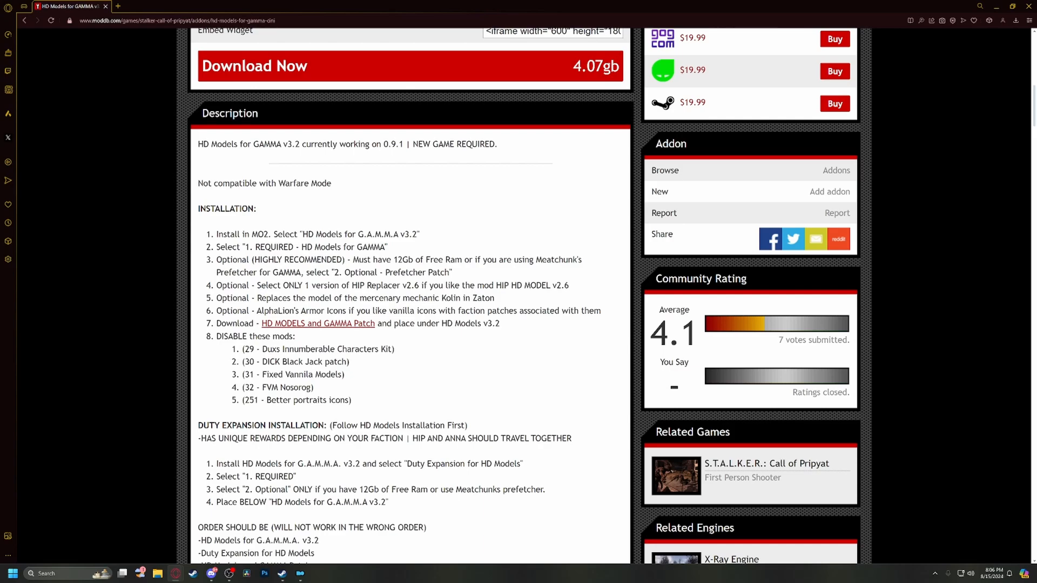
pyautogui.moveTo(431, 251)
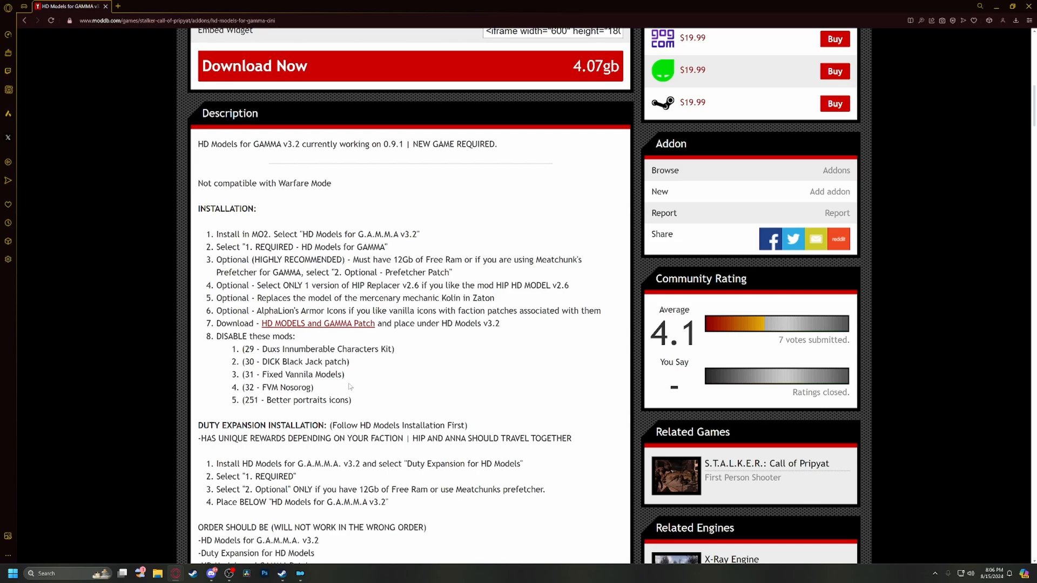
# Read through the install order and notes, then minimize the browser.
pyautogui.scroll(-3)
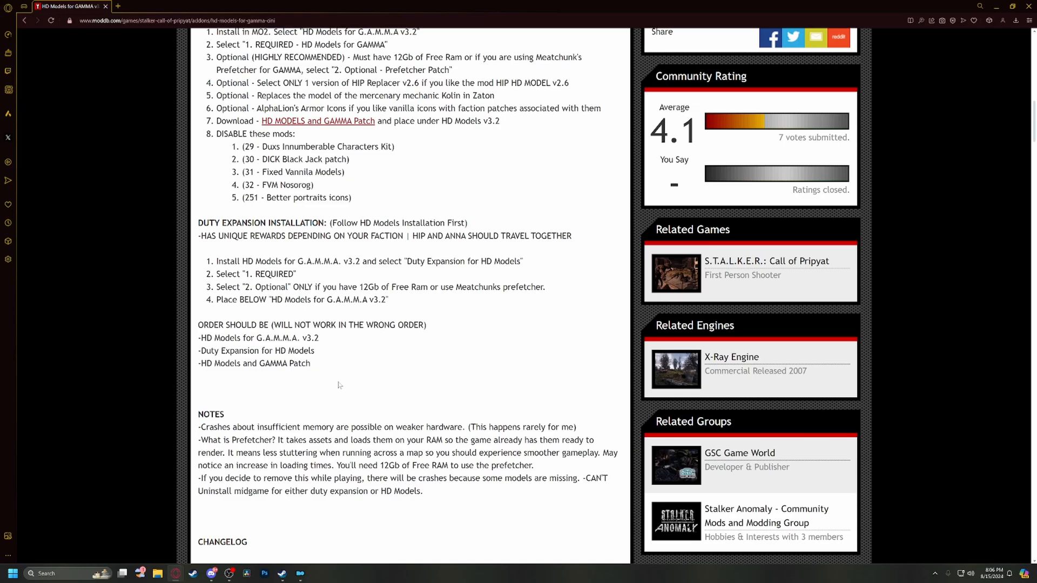
pyautogui.scroll(3)
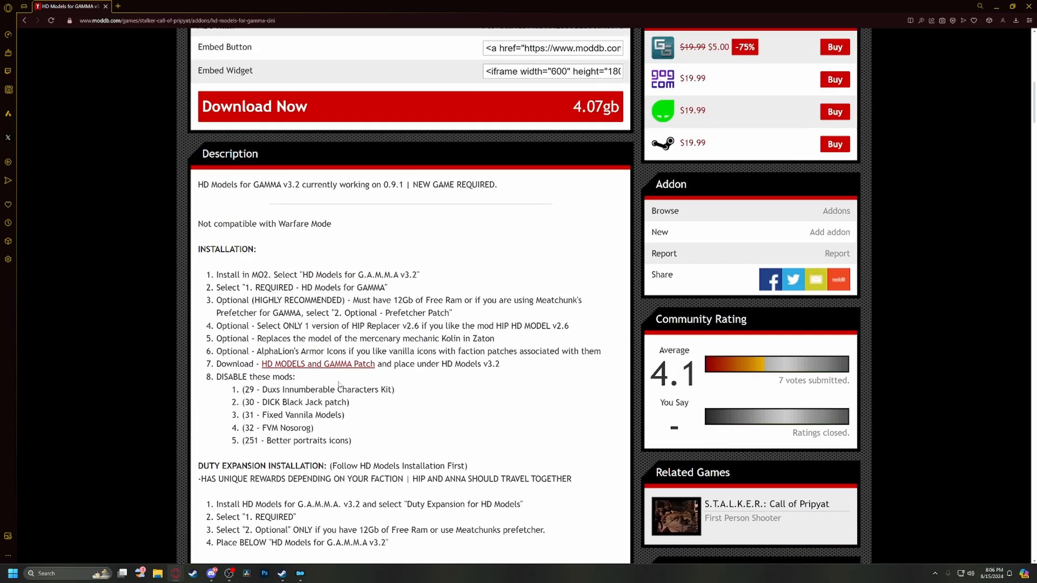
pyautogui.scroll(-3)
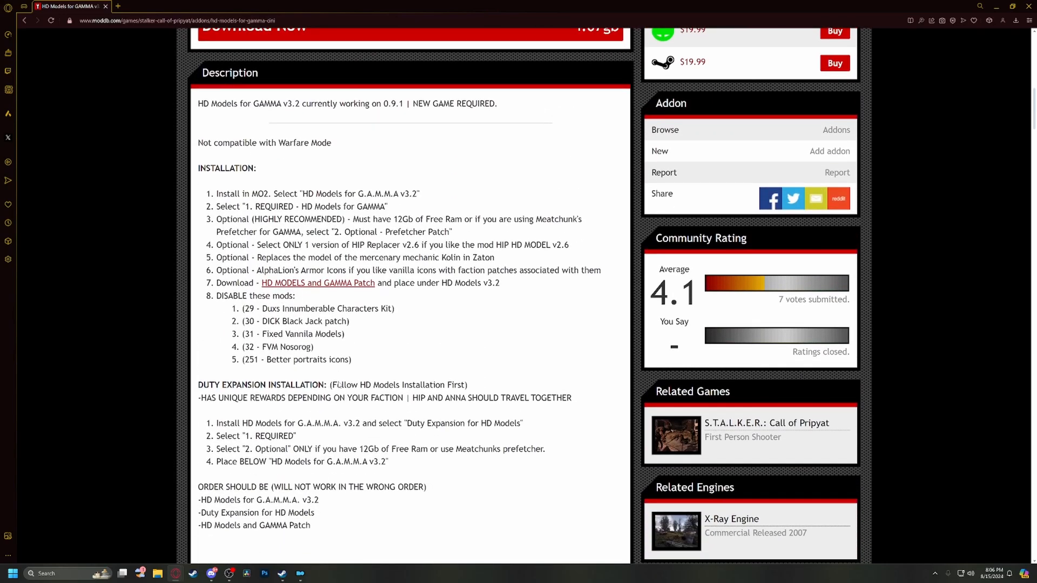
pyautogui.scroll(-3)
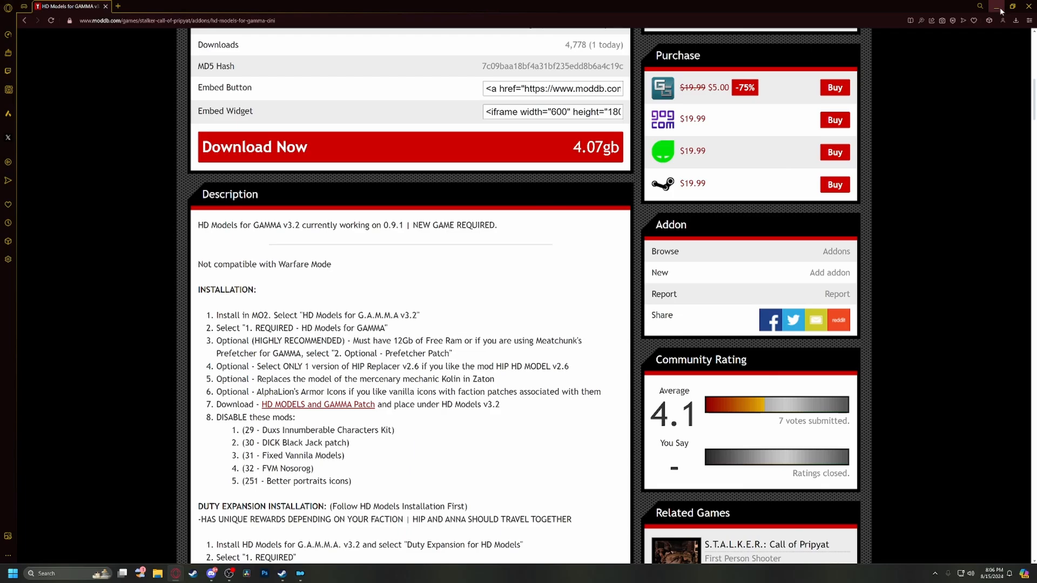
pyautogui.click(300, 574)
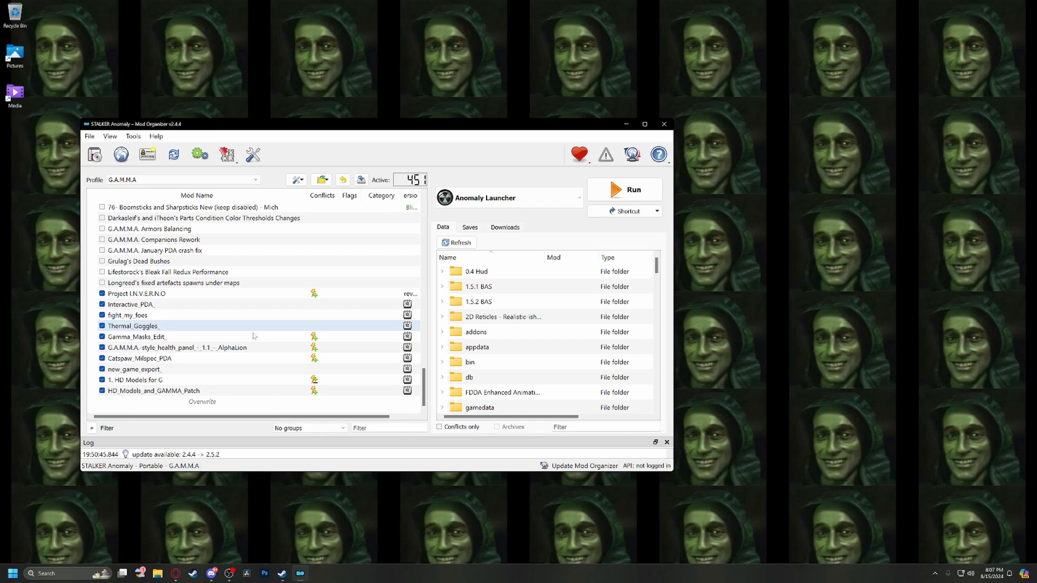
# Move the Mod Organizer 2 window down to reveal the HD Models zip on the desktop.
pyautogui.click(128, 315)
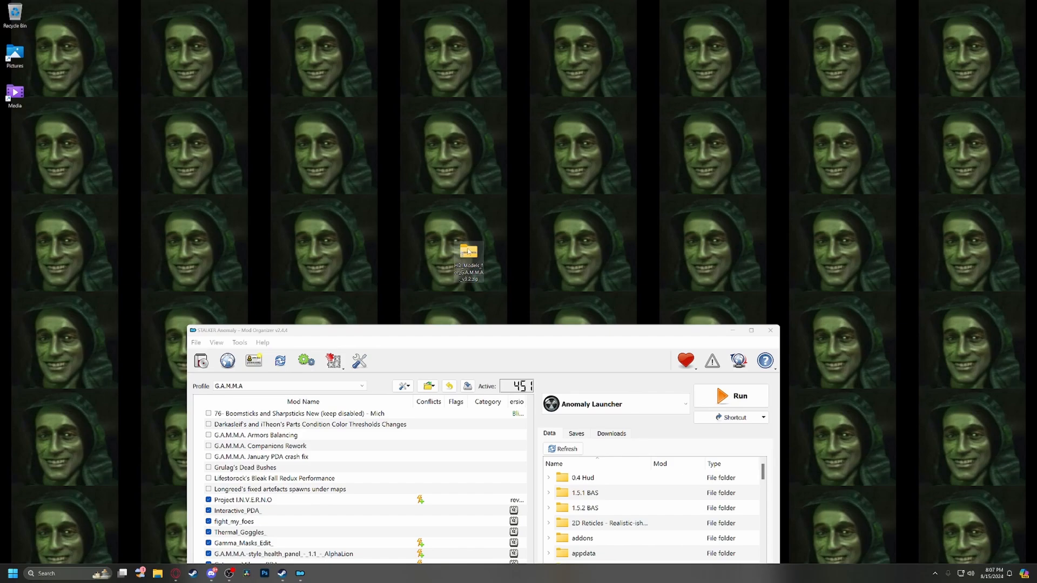
pyautogui.doubleClick(468, 255)
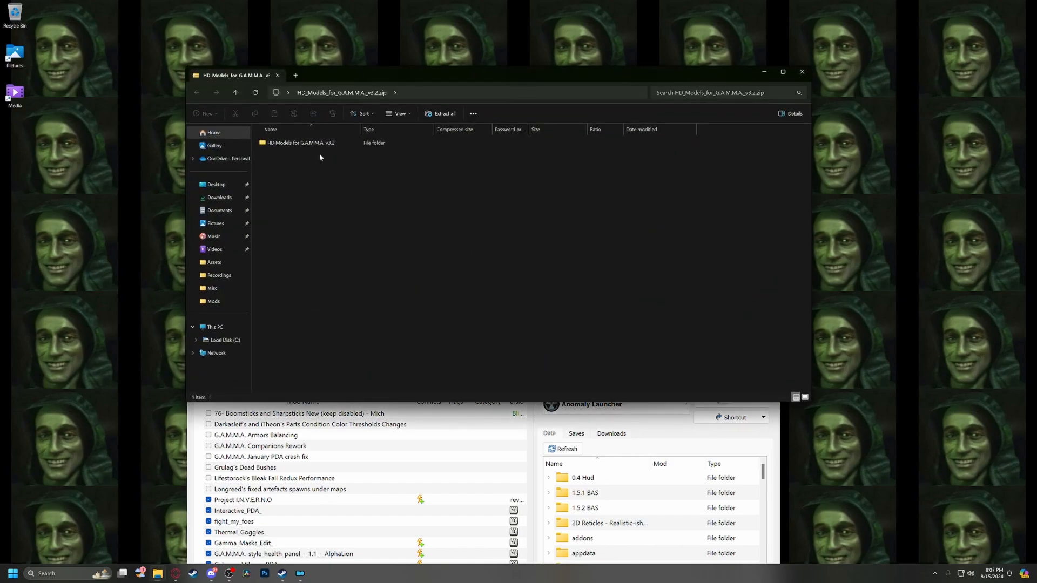
pyautogui.click(301, 142)
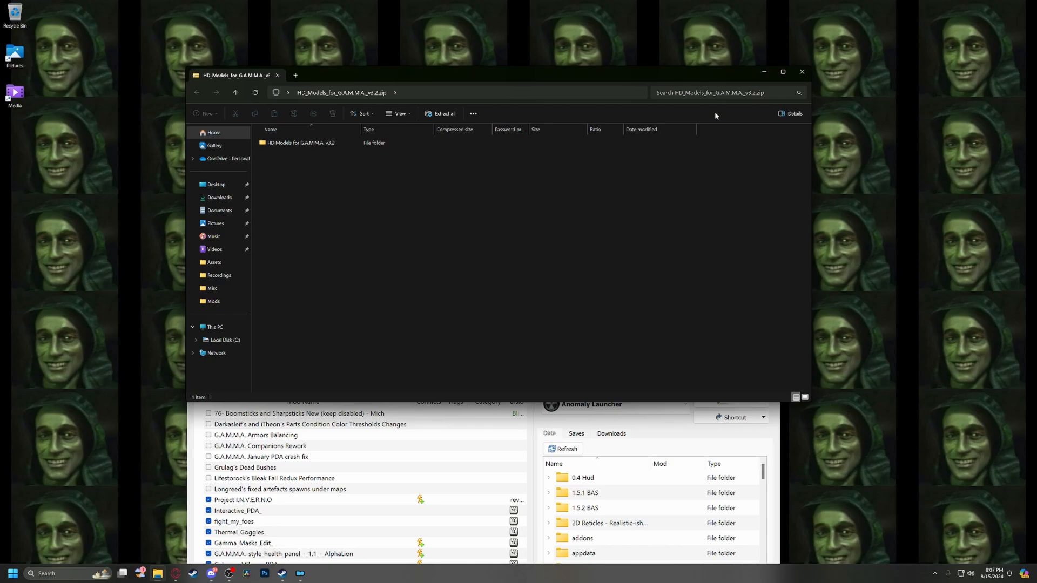
pyautogui.click(801, 71)
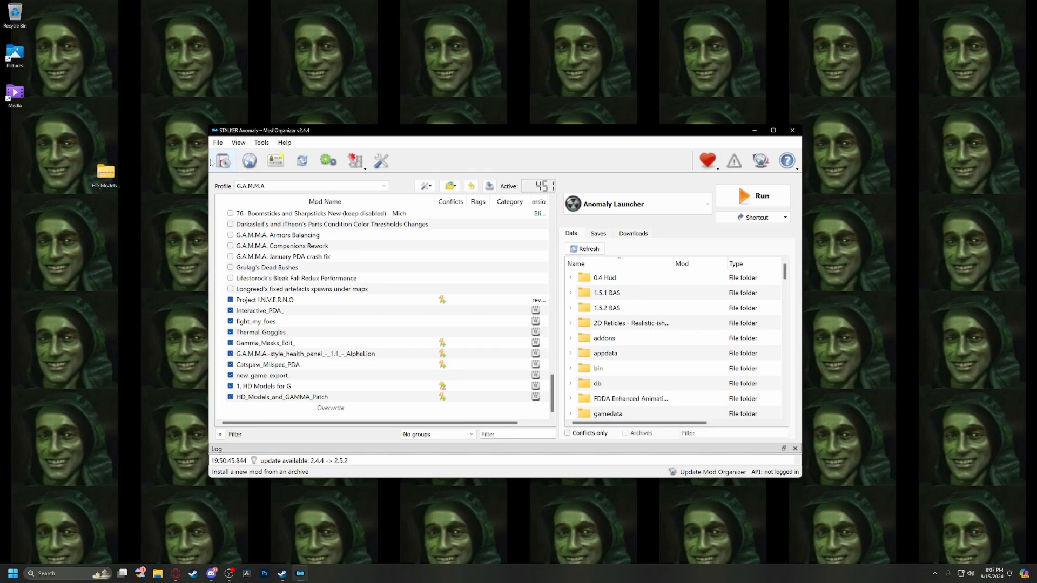
pyautogui.moveTo(221, 161)
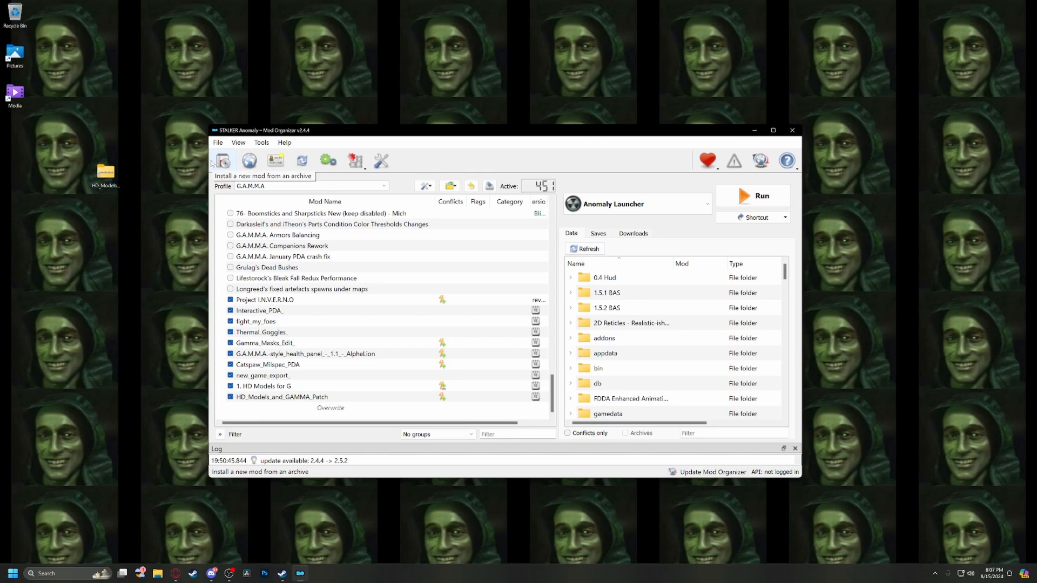
pyautogui.moveTo(237, 166)
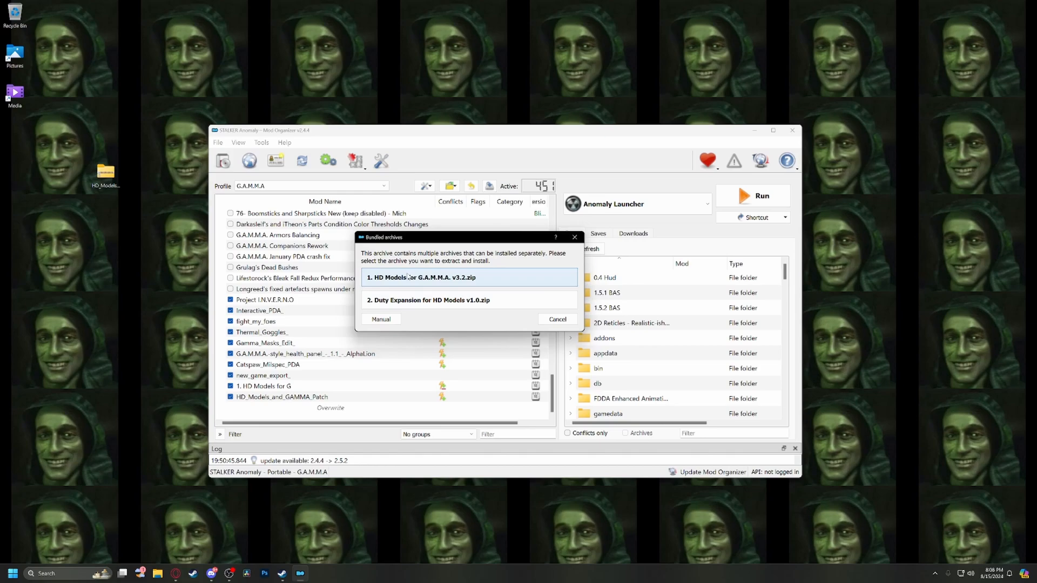
# Choose '1. HD Models for G.A.M.M.A. v3.2.zip' from the bundled archives.
pyautogui.click(421, 277)
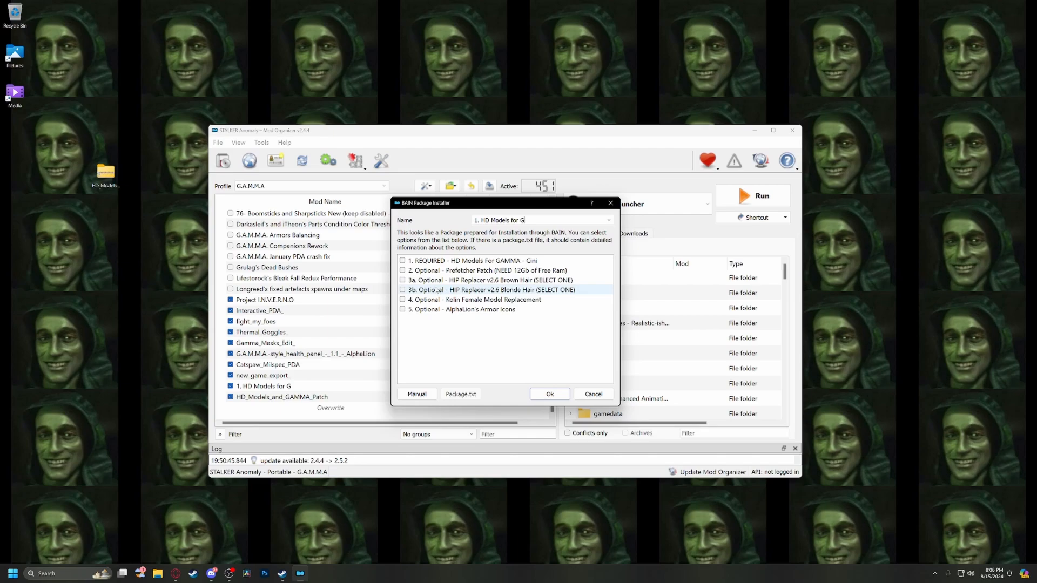
# Tick the REQUIRED HD Models for GAMMA component and the optional Prefetcher Patch.
pyautogui.click(401, 259)
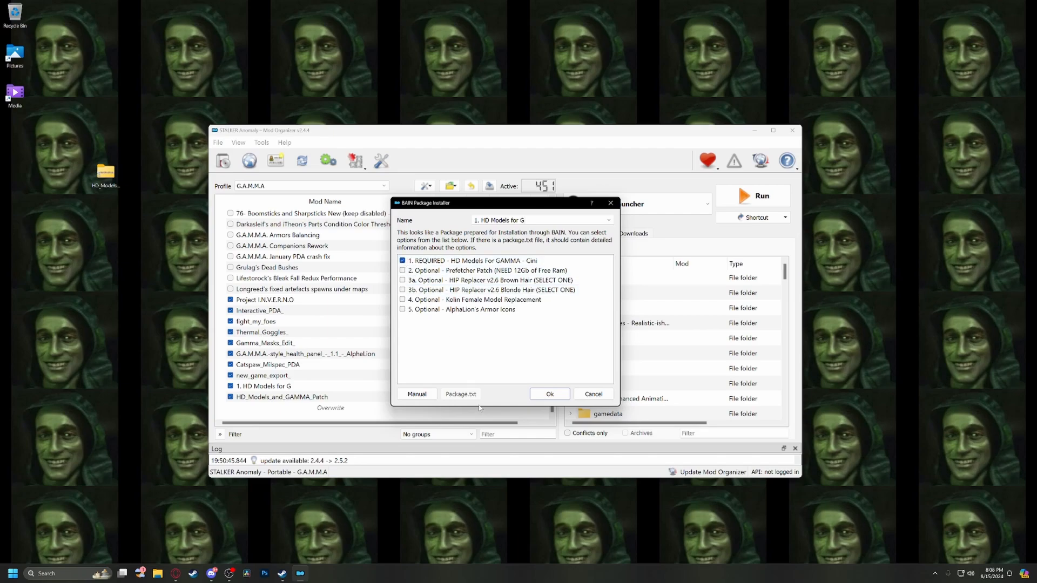
pyautogui.click(487, 270)
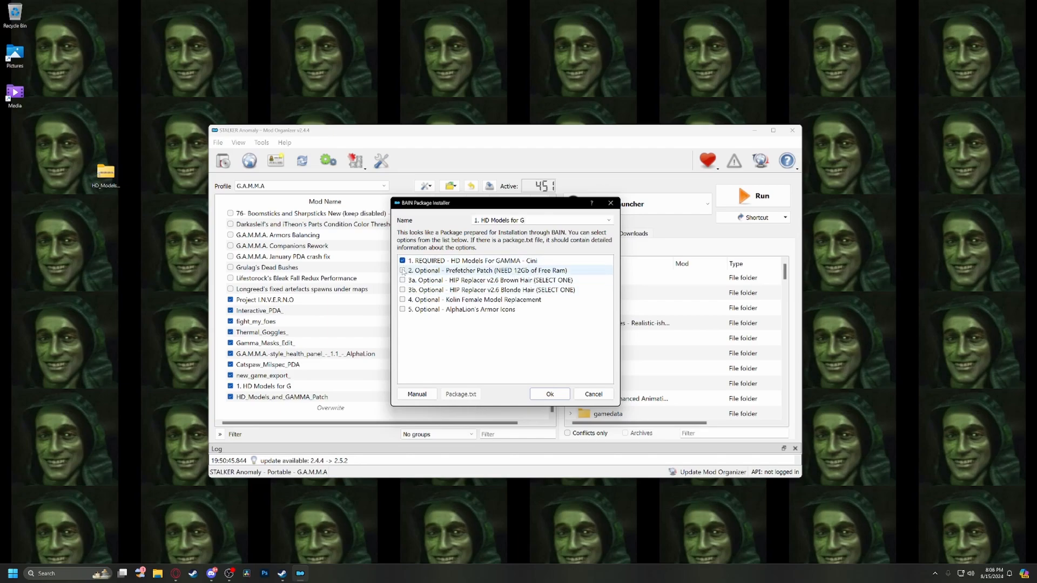
pyautogui.click(402, 270)
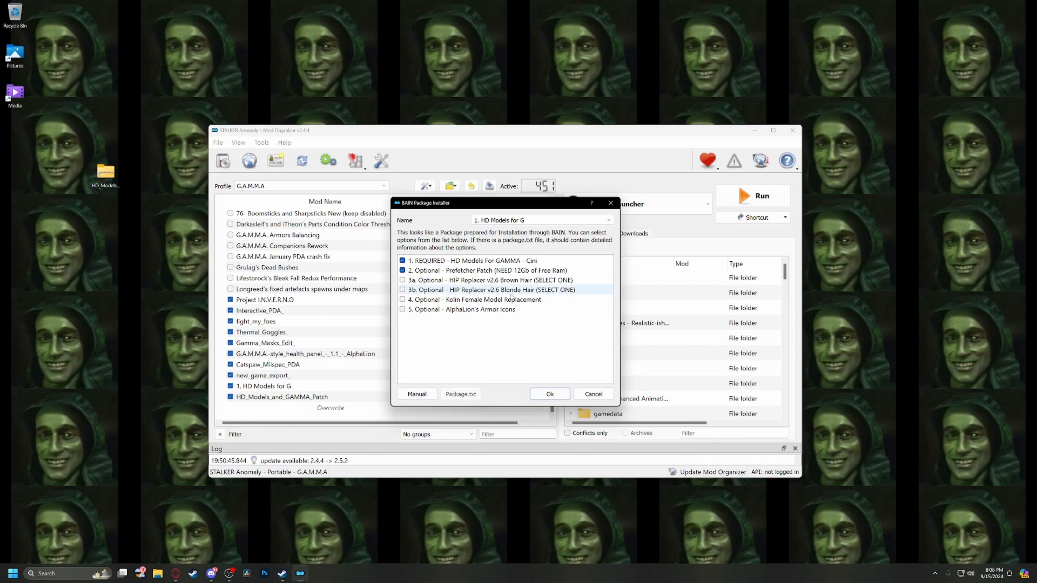
pyautogui.click(474, 279)
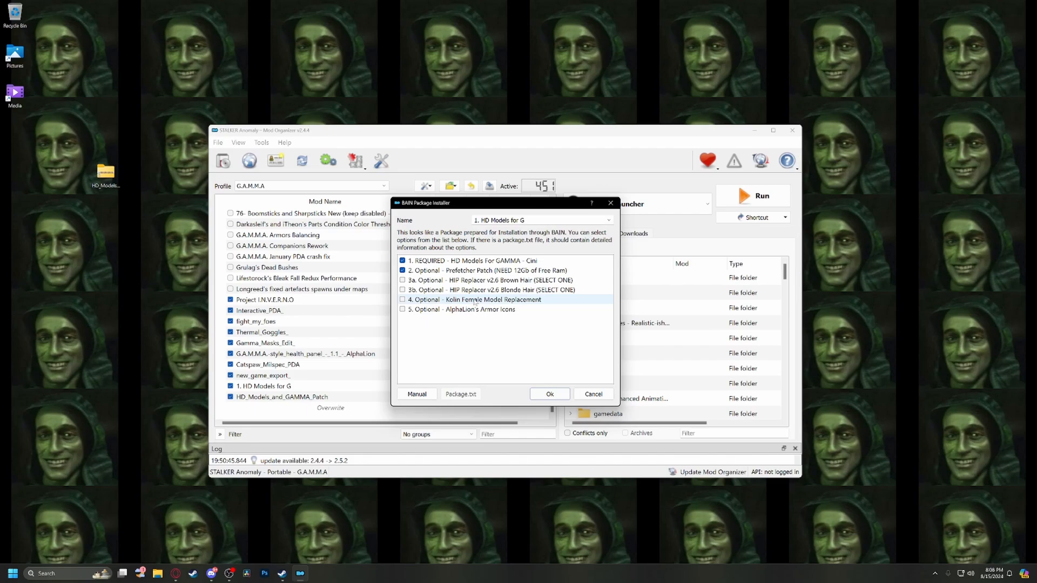
pyautogui.moveTo(474, 300)
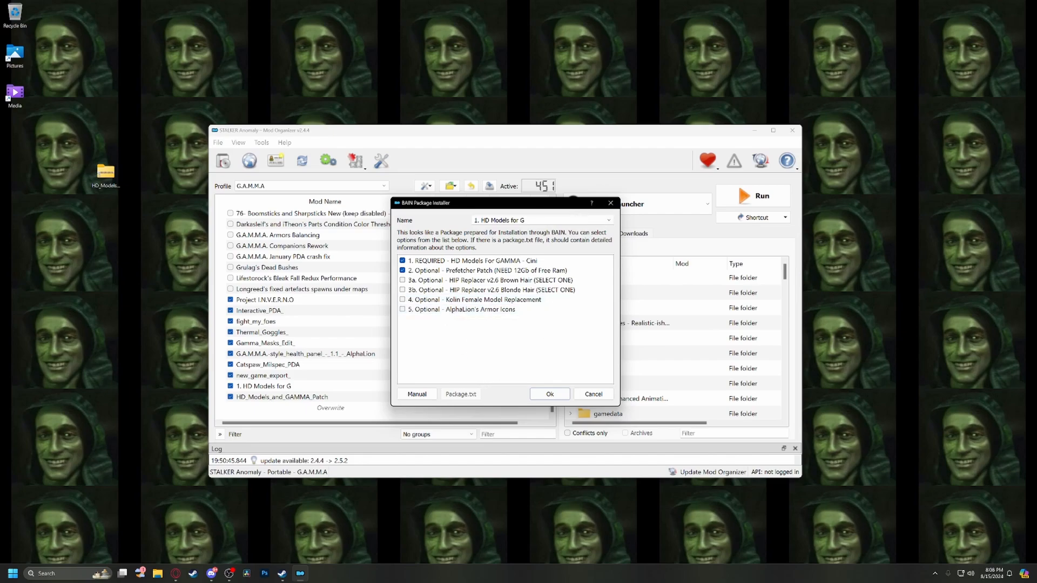
# Keep the mod name '1. HD Models for G' and confirm the install.
pyautogui.click(607, 220)
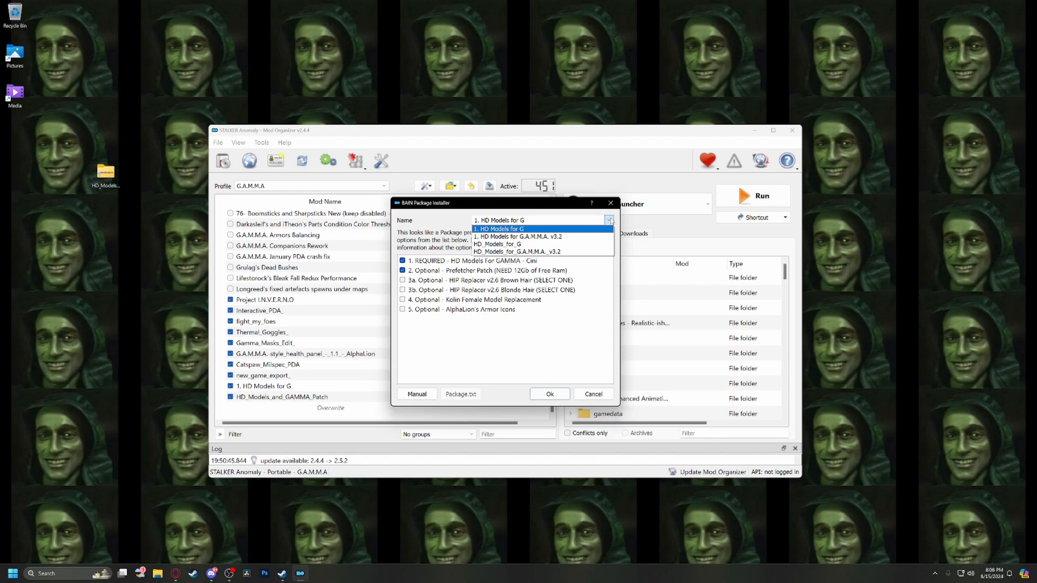
pyautogui.click(501, 229)
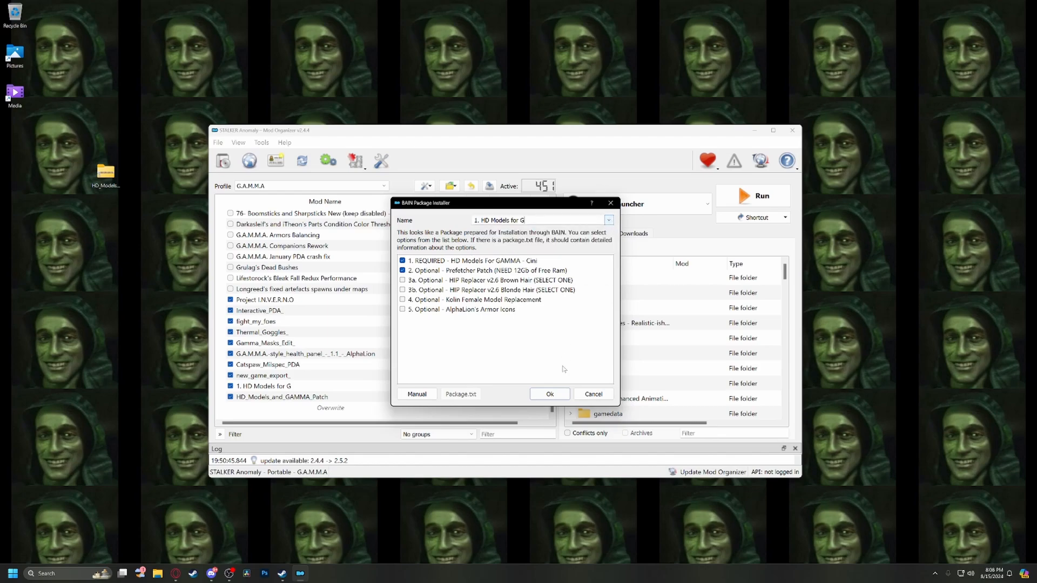
pyautogui.click(549, 394)
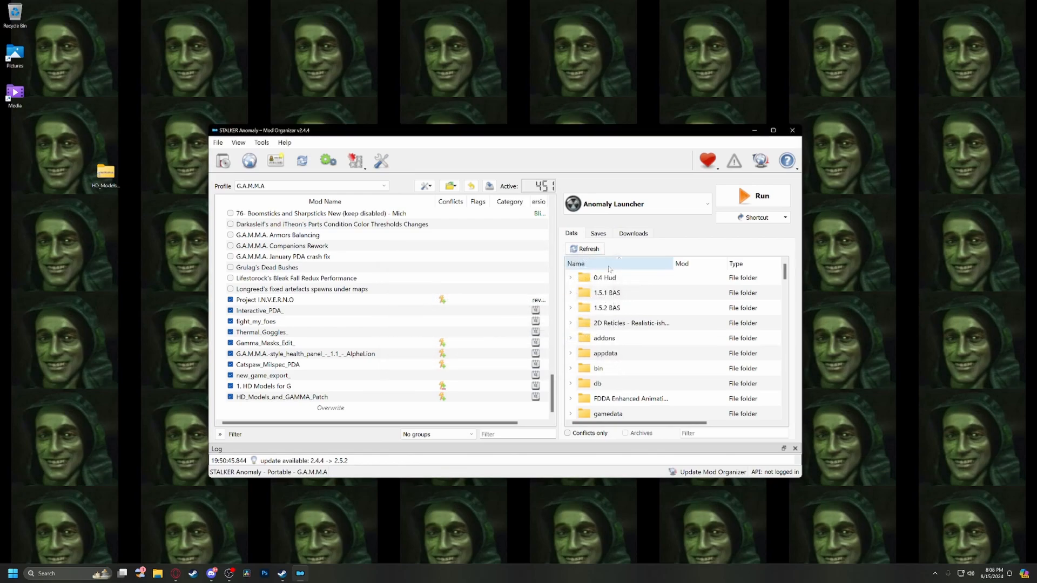
pyautogui.moveTo(379, 335)
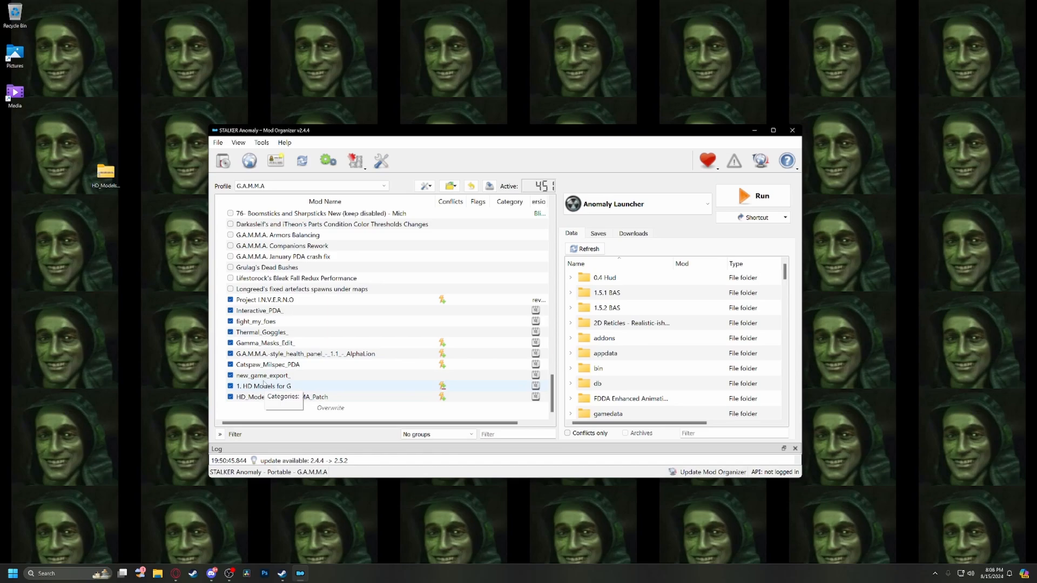
pyautogui.moveTo(281, 397)
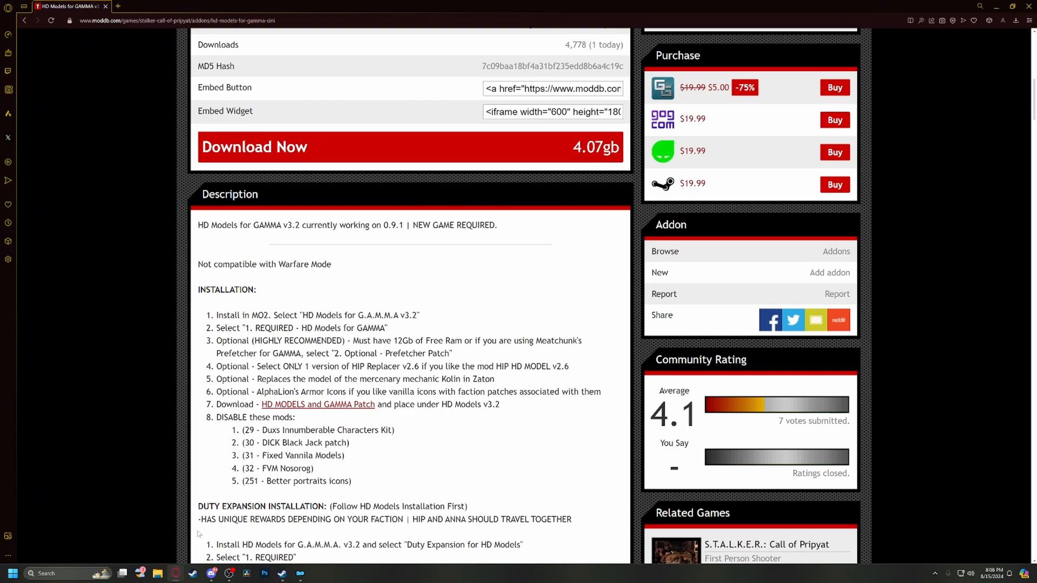
pyautogui.moveTo(298, 409)
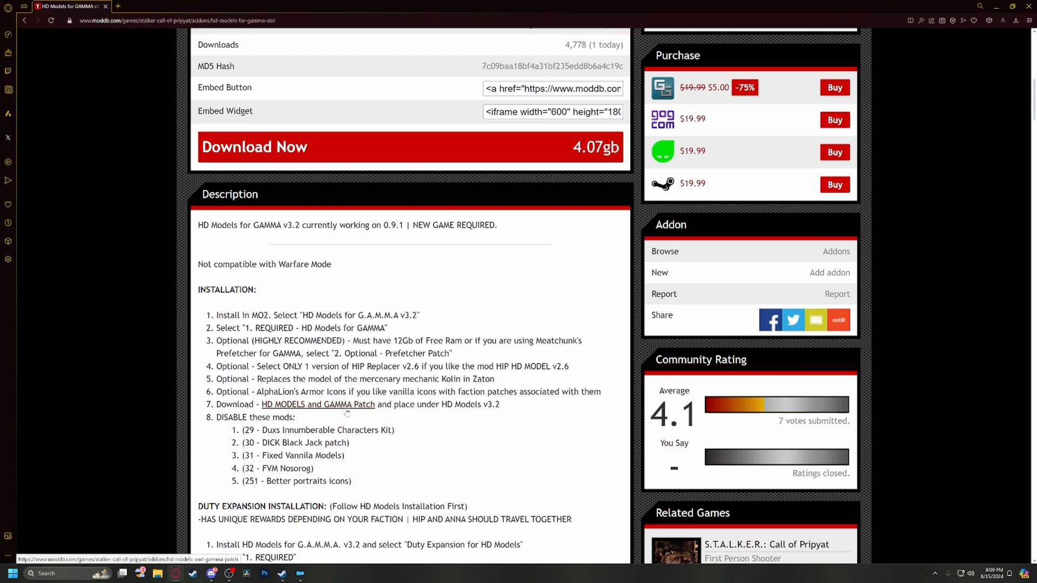
# Download the HD Models and GAMMA Patch archive from its ModDB addon page.
pyautogui.click(318, 404)
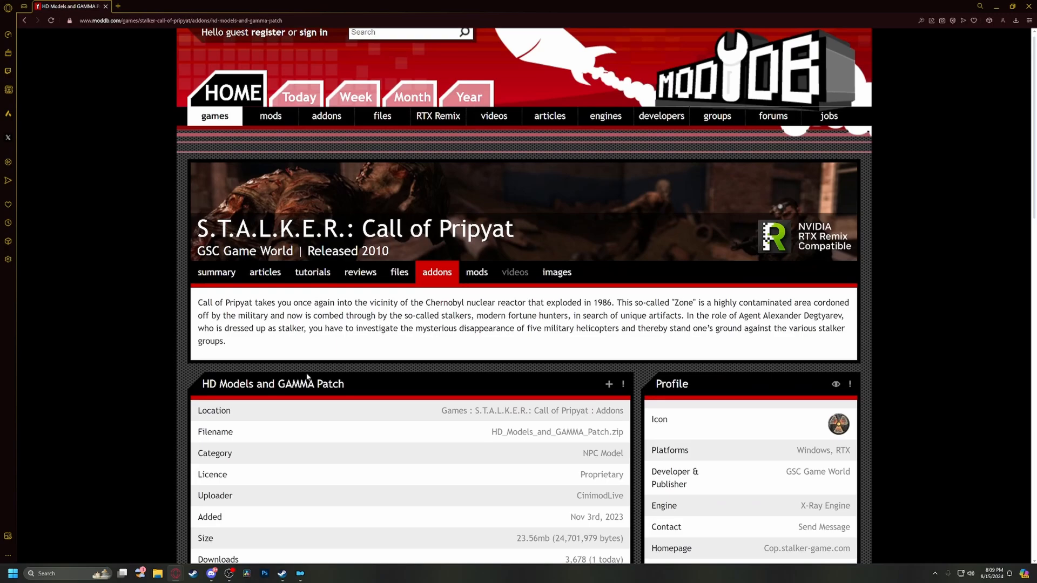
pyautogui.scroll(-3)
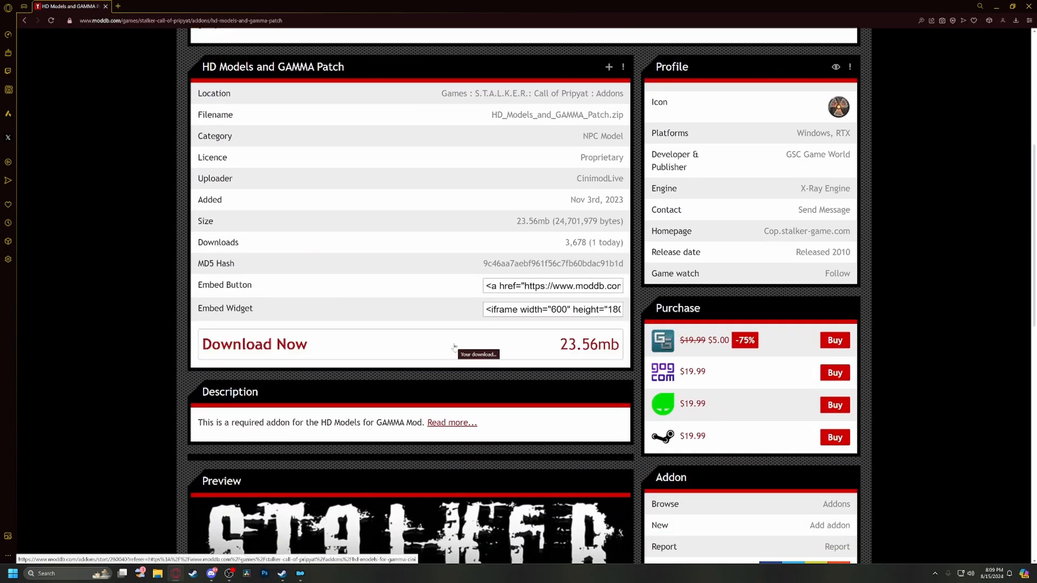
pyautogui.scroll(-3)
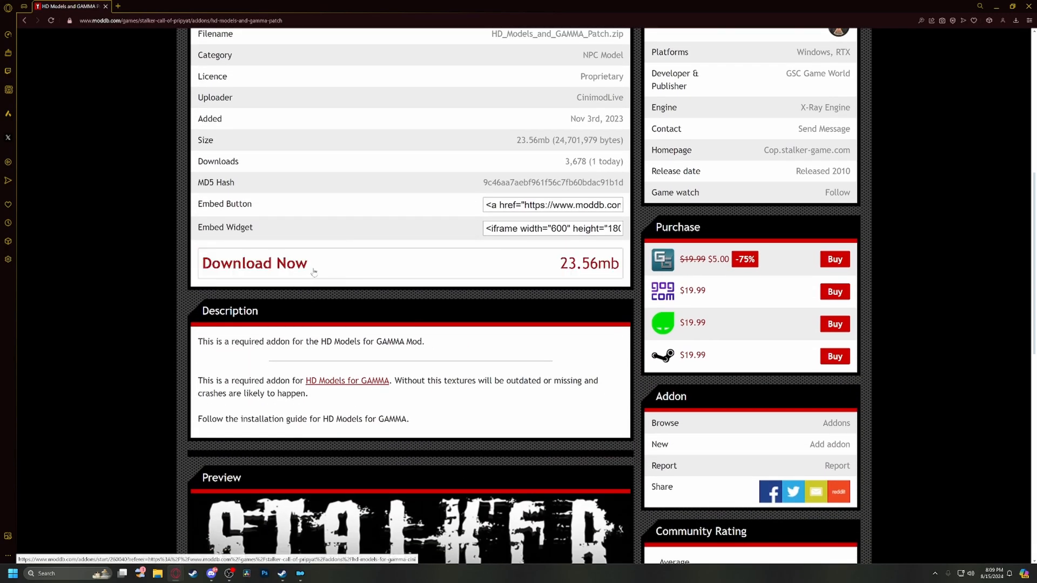
pyautogui.click(254, 262)
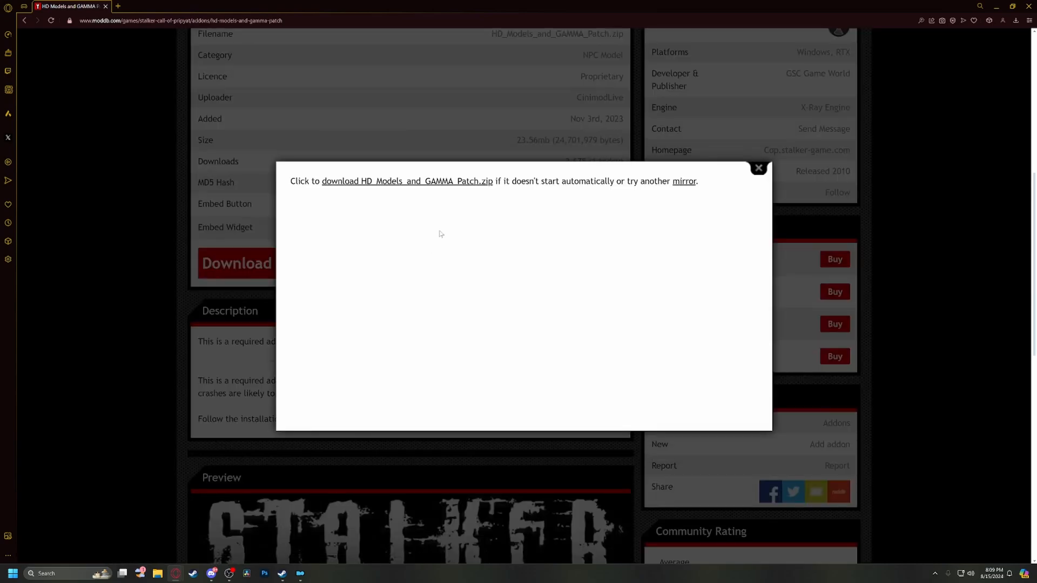
pyautogui.click(757, 168)
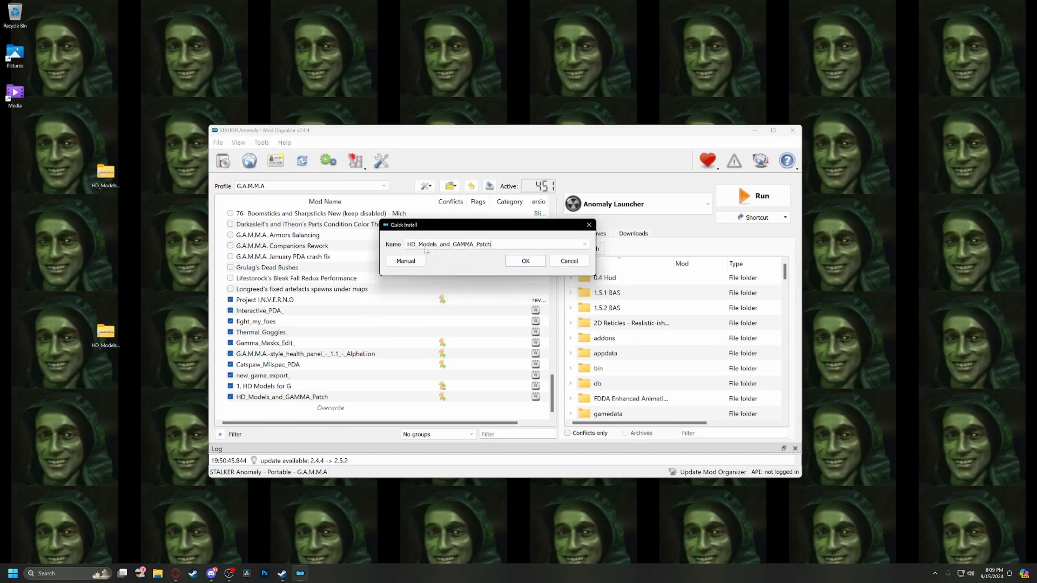
pyautogui.moveTo(483, 255)
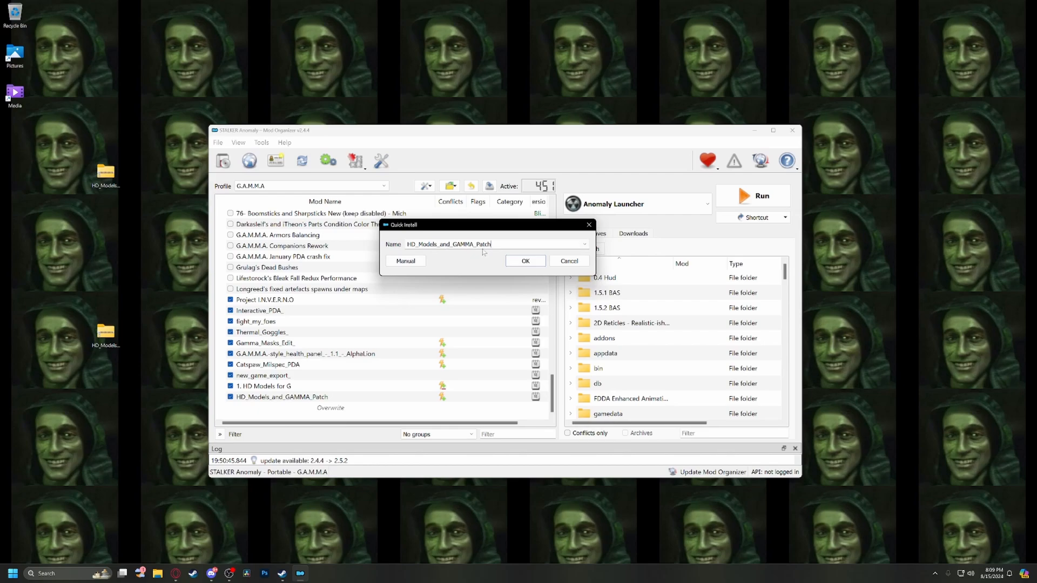
# Install the patch archive under the name HD_Models_and_GAMMA_Patch.
pyautogui.click(525, 261)
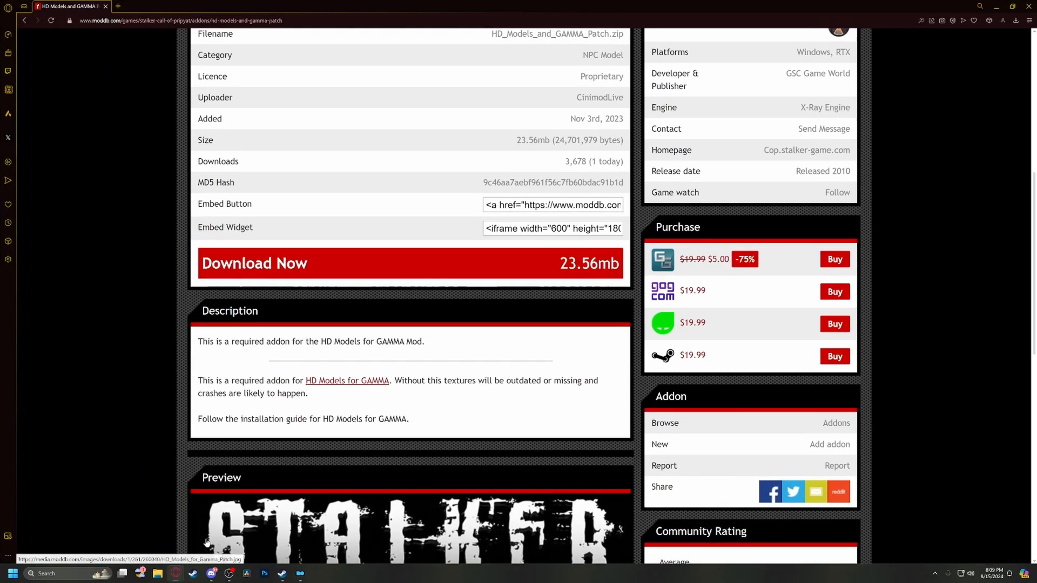
# Scroll up on ModDB to return to the HD Models for GAMMA v3.2 notes.
pyautogui.scroll(3)
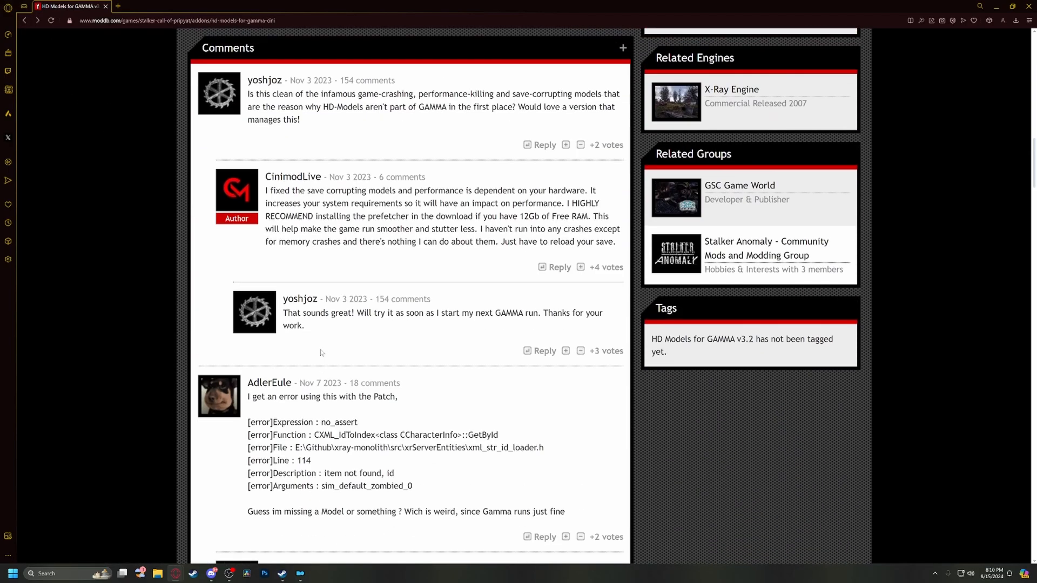
pyautogui.scroll(3)
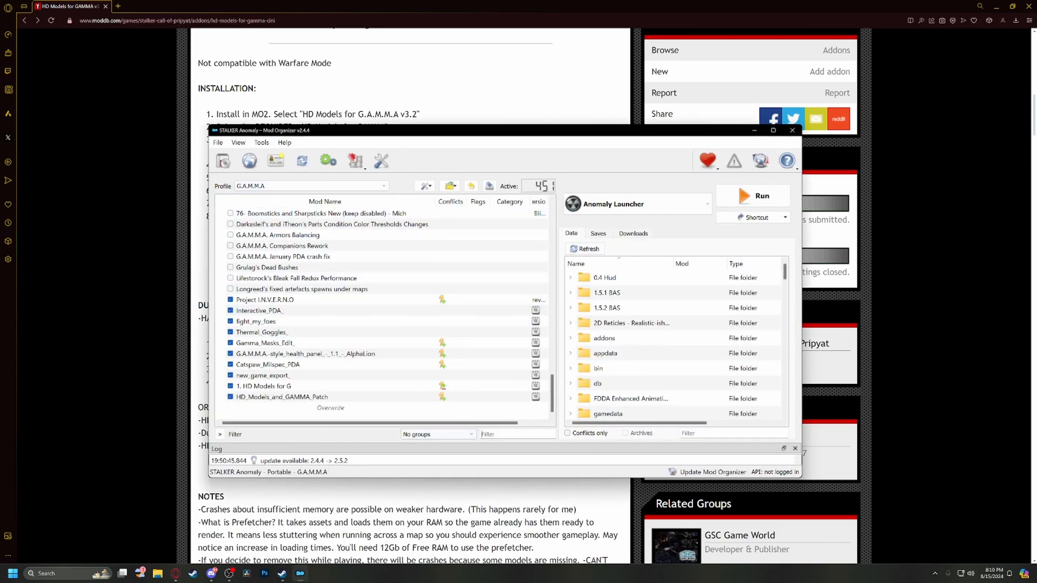
# Filter the mod list by 'dux', 'black' and 'fvm' to check those conflicting mods are unchecked.
pyautogui.write('dux')
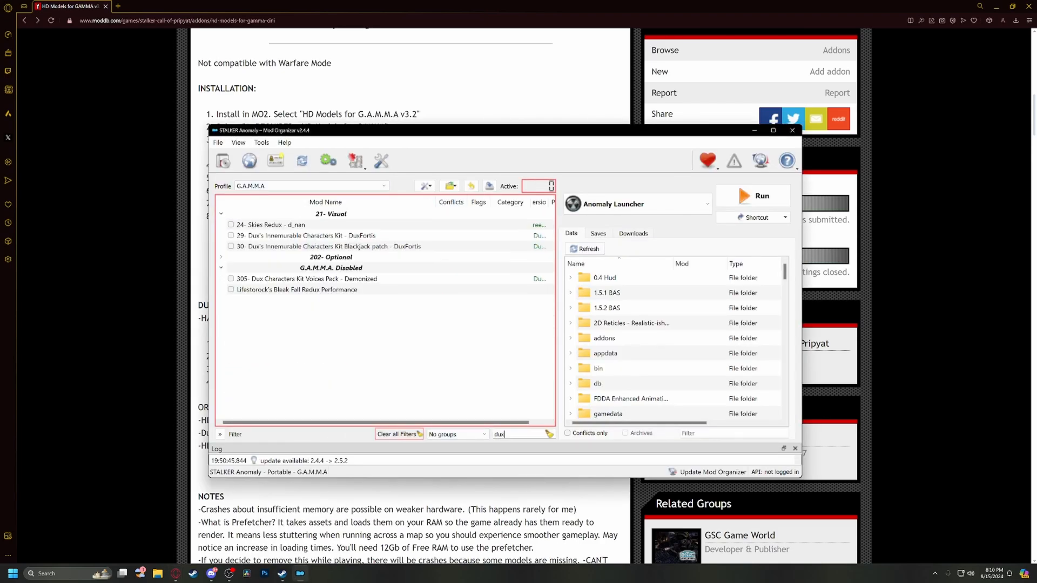
pyautogui.click(397, 434)
pyautogui.write('in')
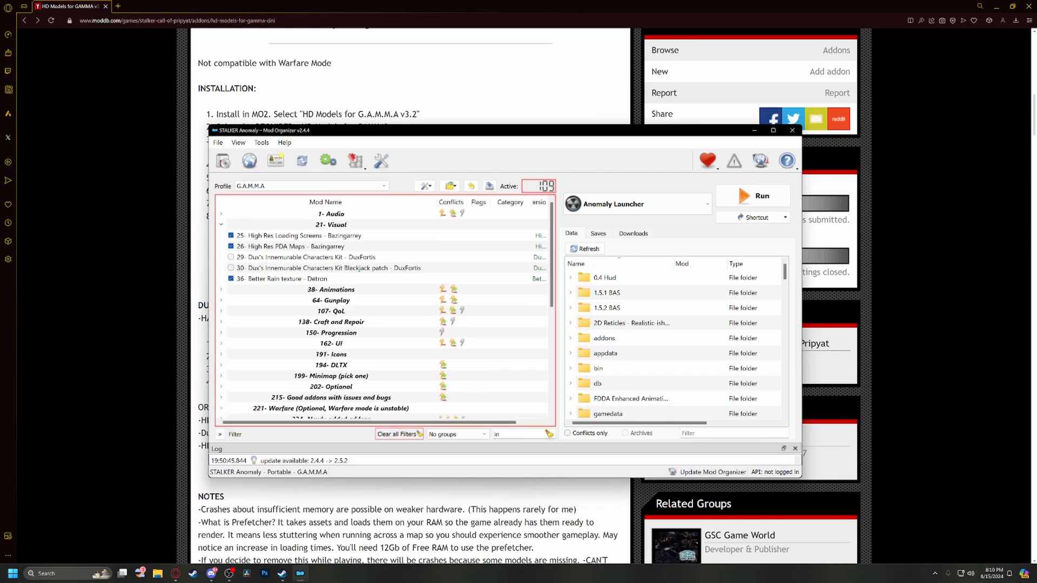
pyautogui.click(331, 268)
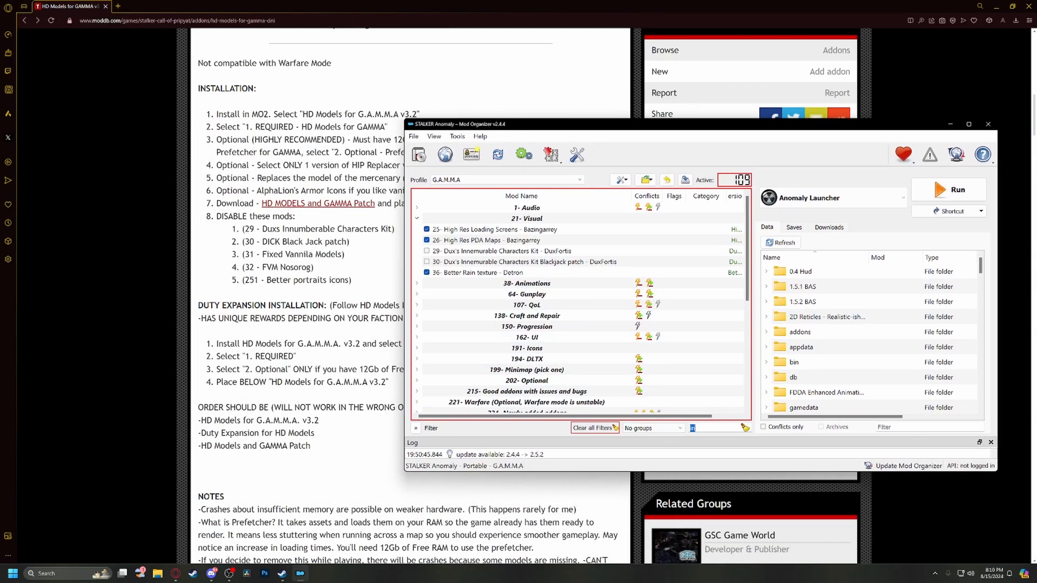
pyautogui.write('bls')
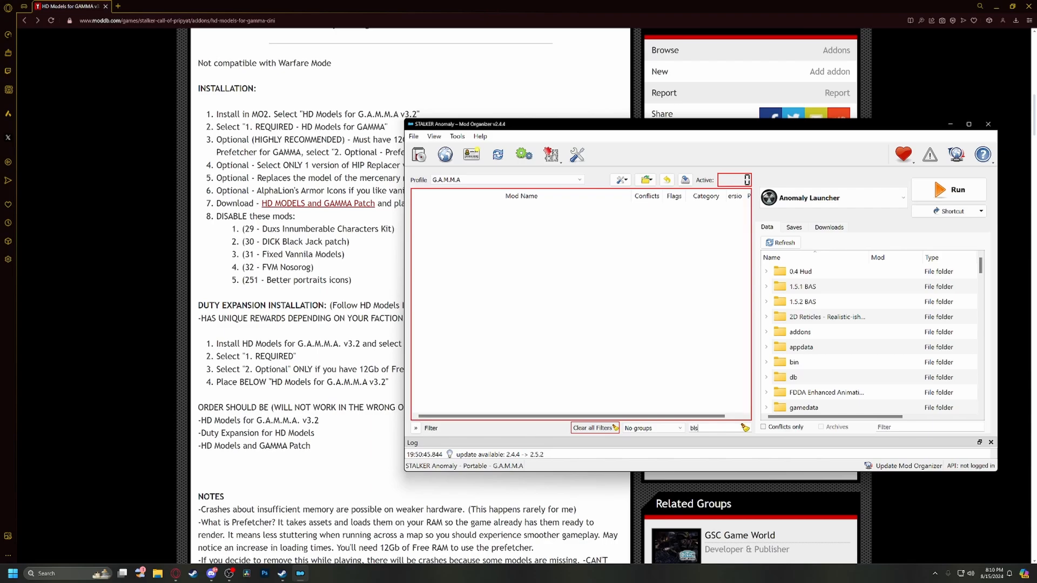
pyautogui.write('black')
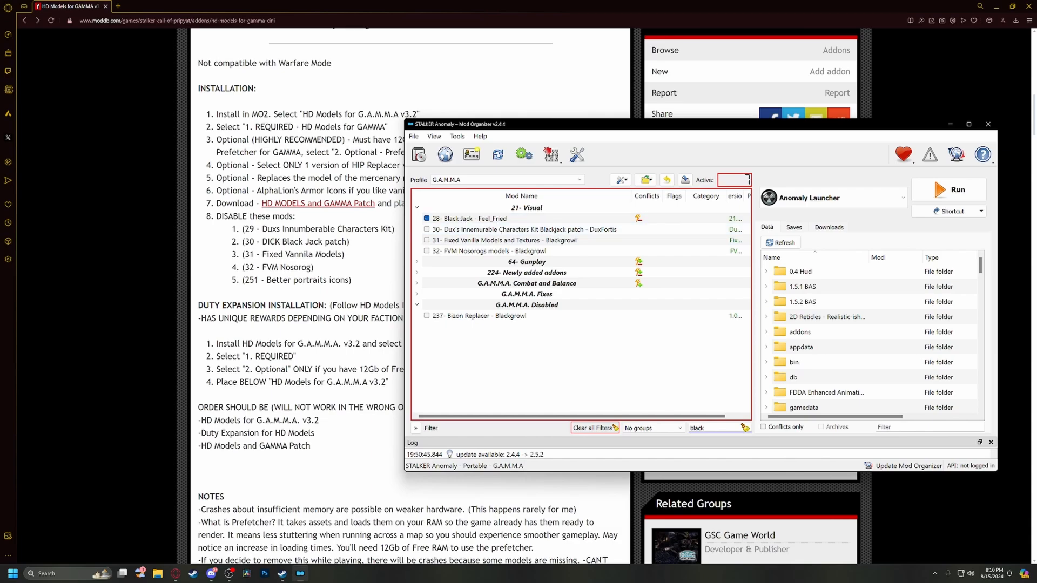
pyautogui.moveTo(621, 359)
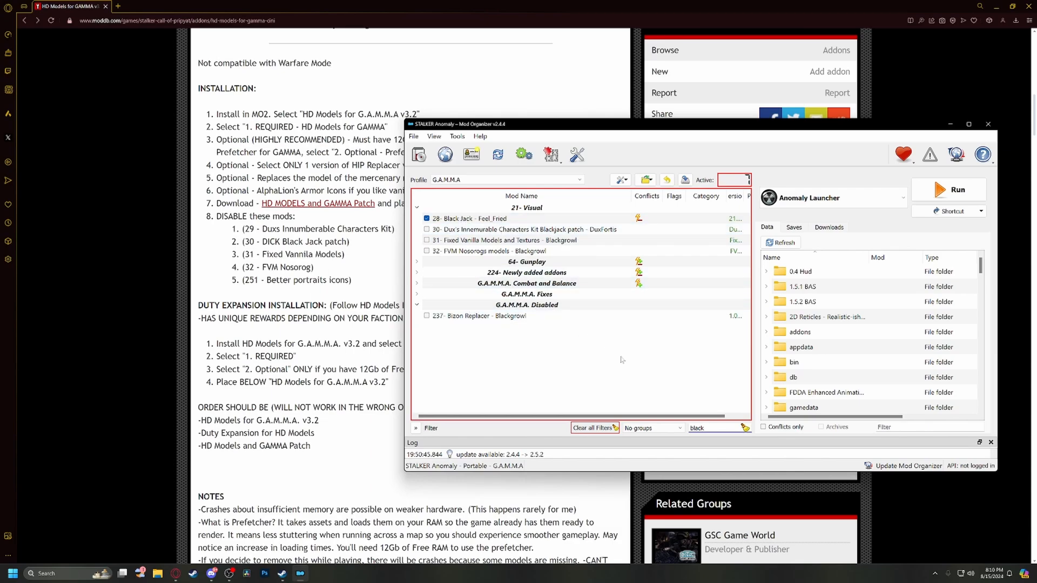
pyautogui.doubleClick(696, 428)
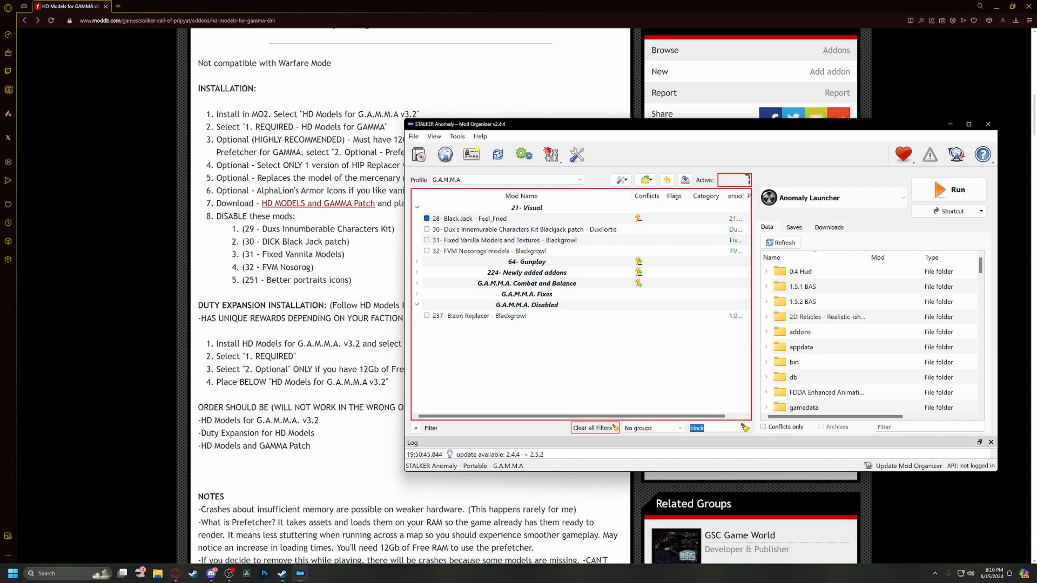
pyautogui.write('fvm')
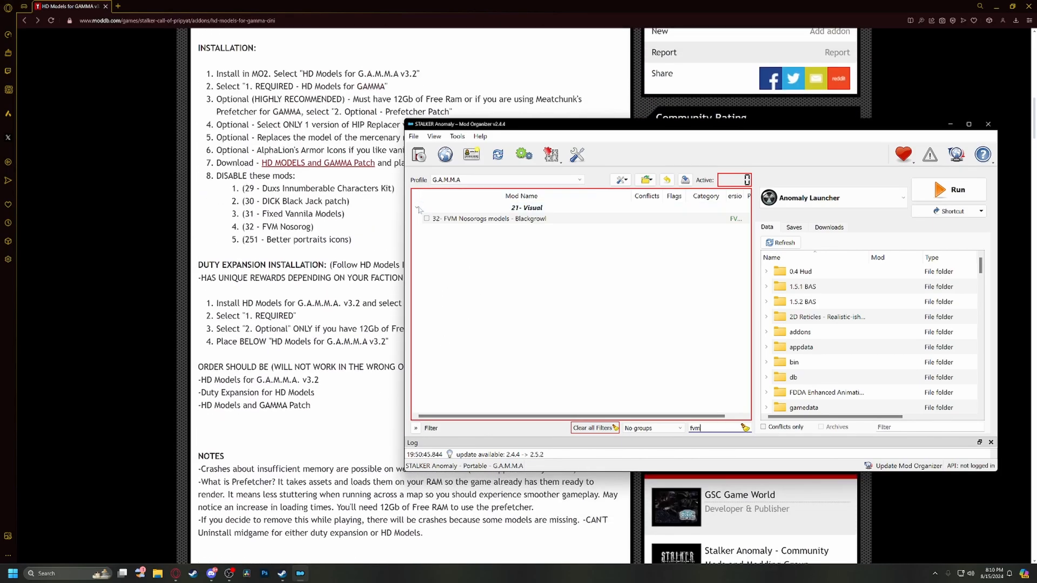
# Clear all filters so the full list of 451 active mods shows.
pyautogui.click(593, 428)
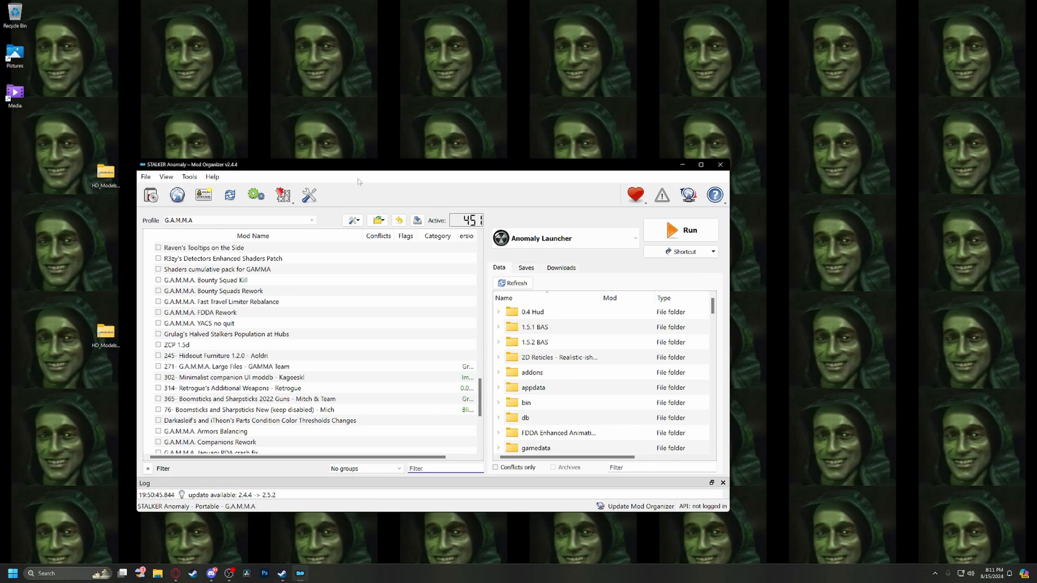
pyautogui.moveTo(387, 201)
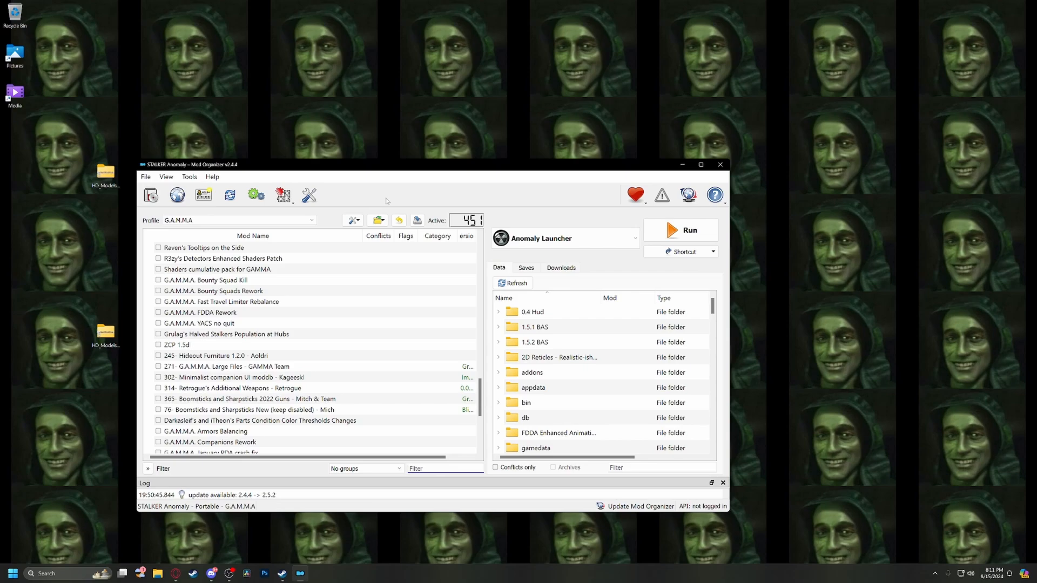
pyautogui.scroll(-3)
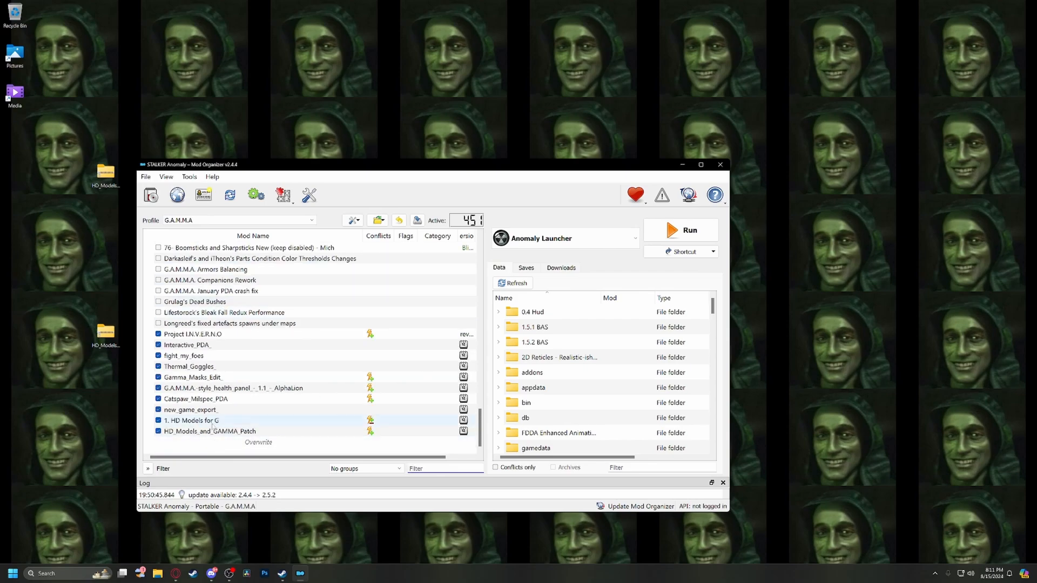
pyautogui.click(209, 431)
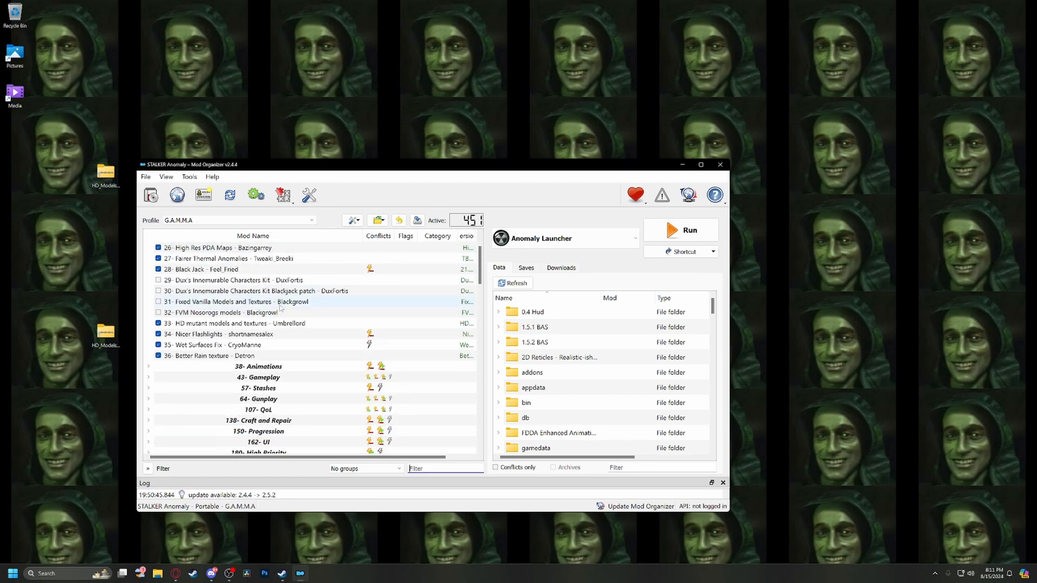
pyautogui.scroll(-3)
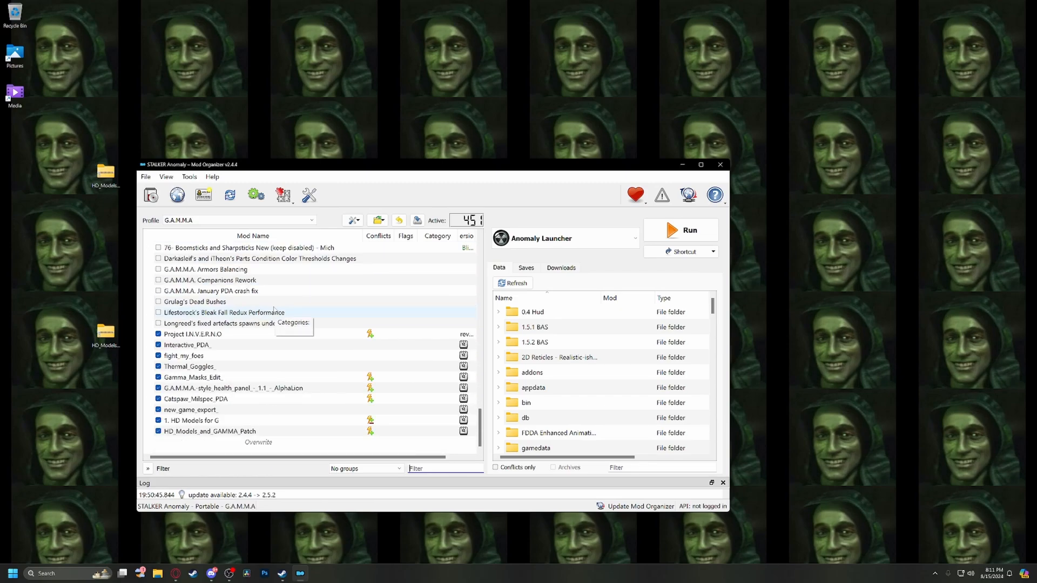